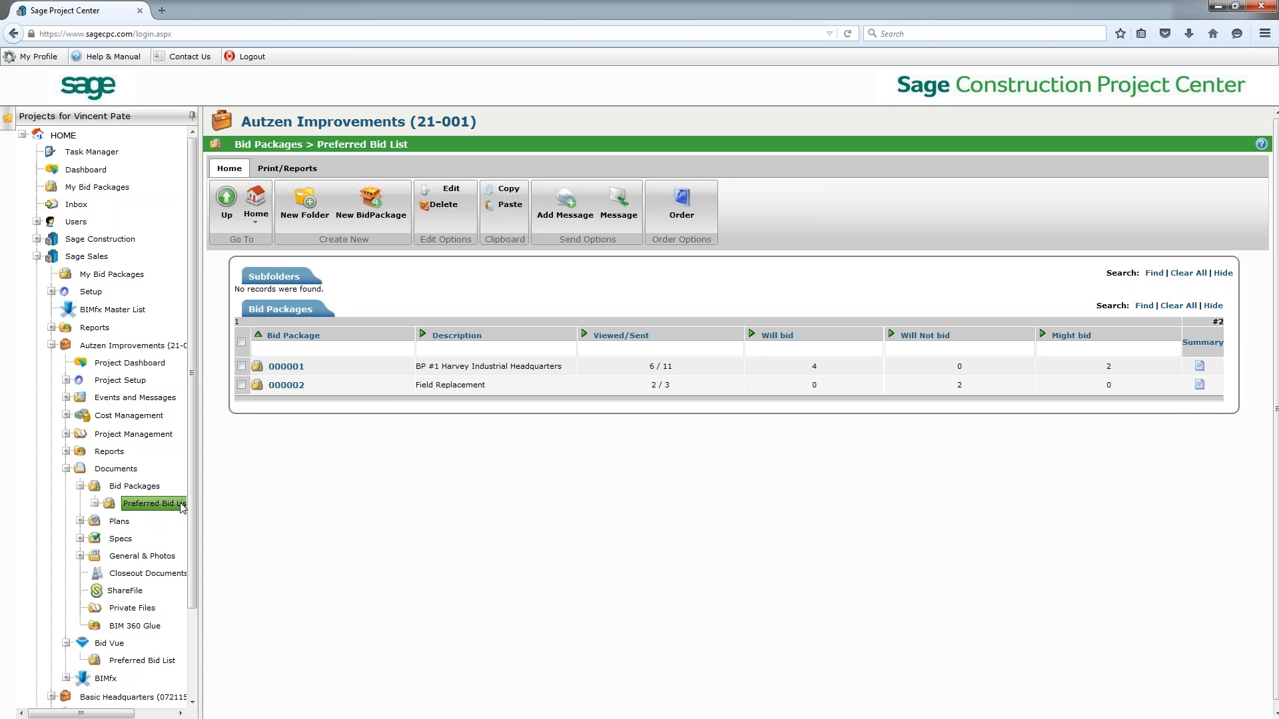
mouse_move(171, 503)
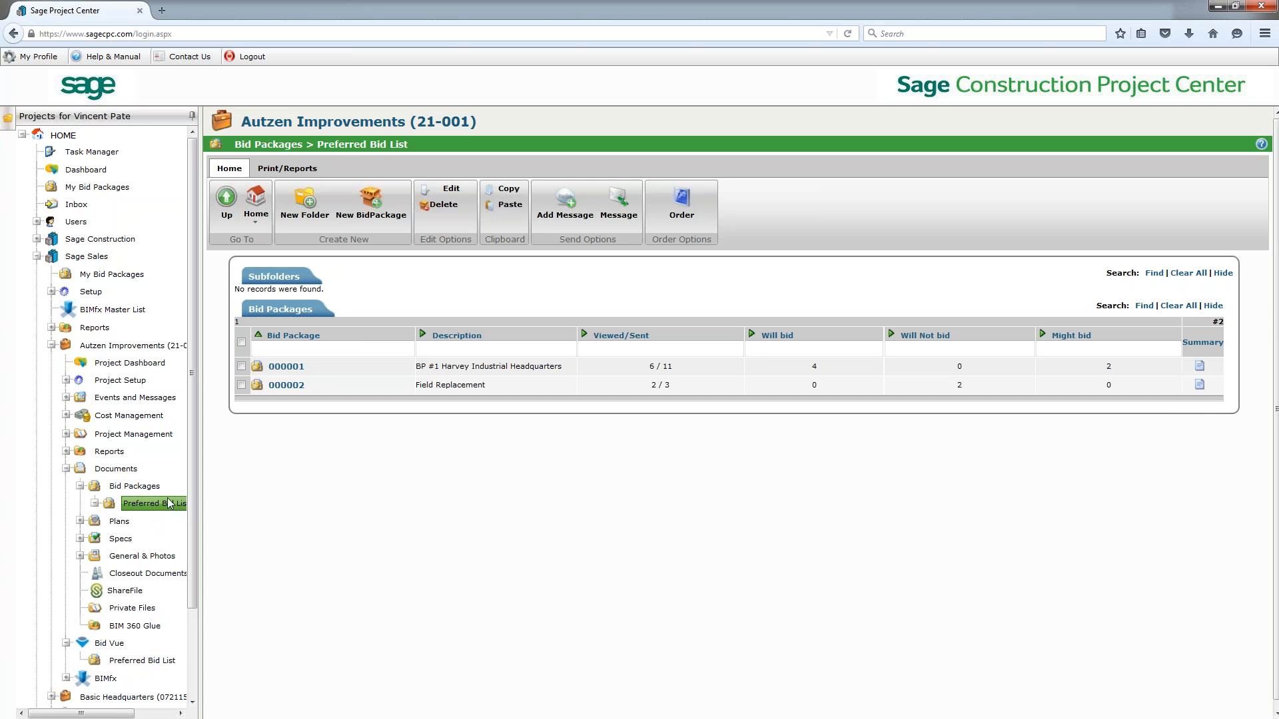
mouse_move(166, 509)
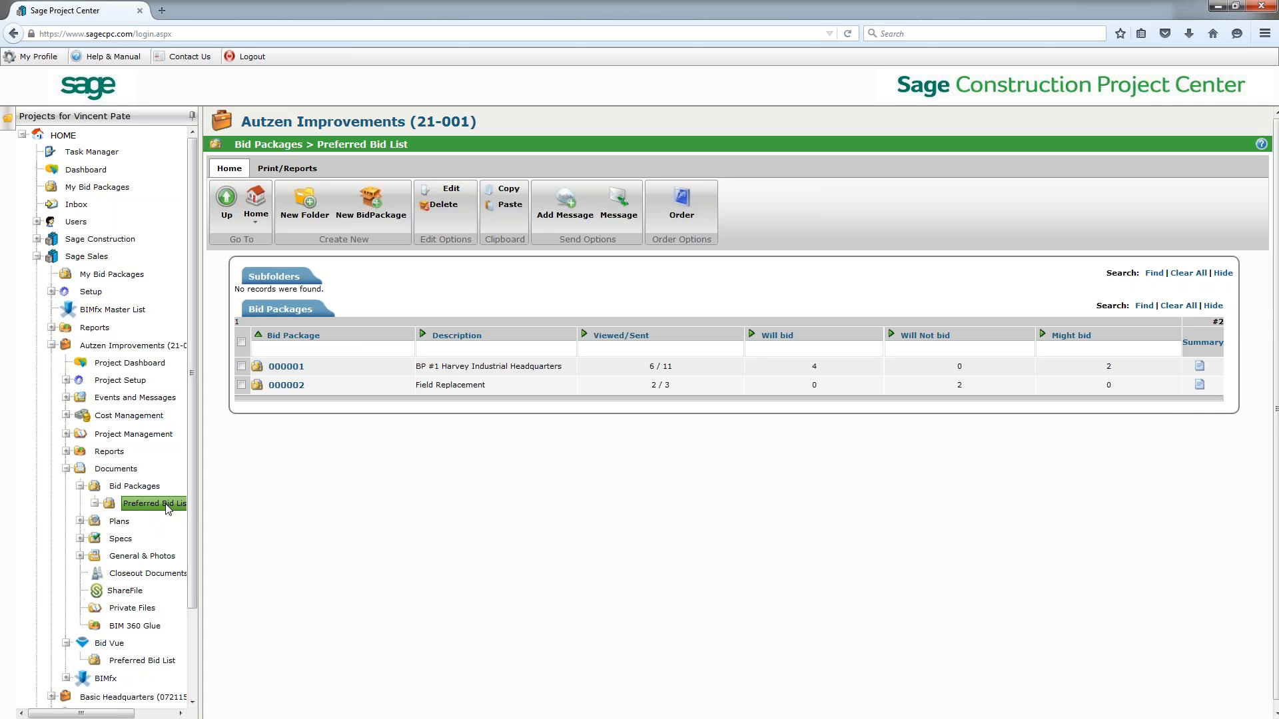
mouse_move(353, 557)
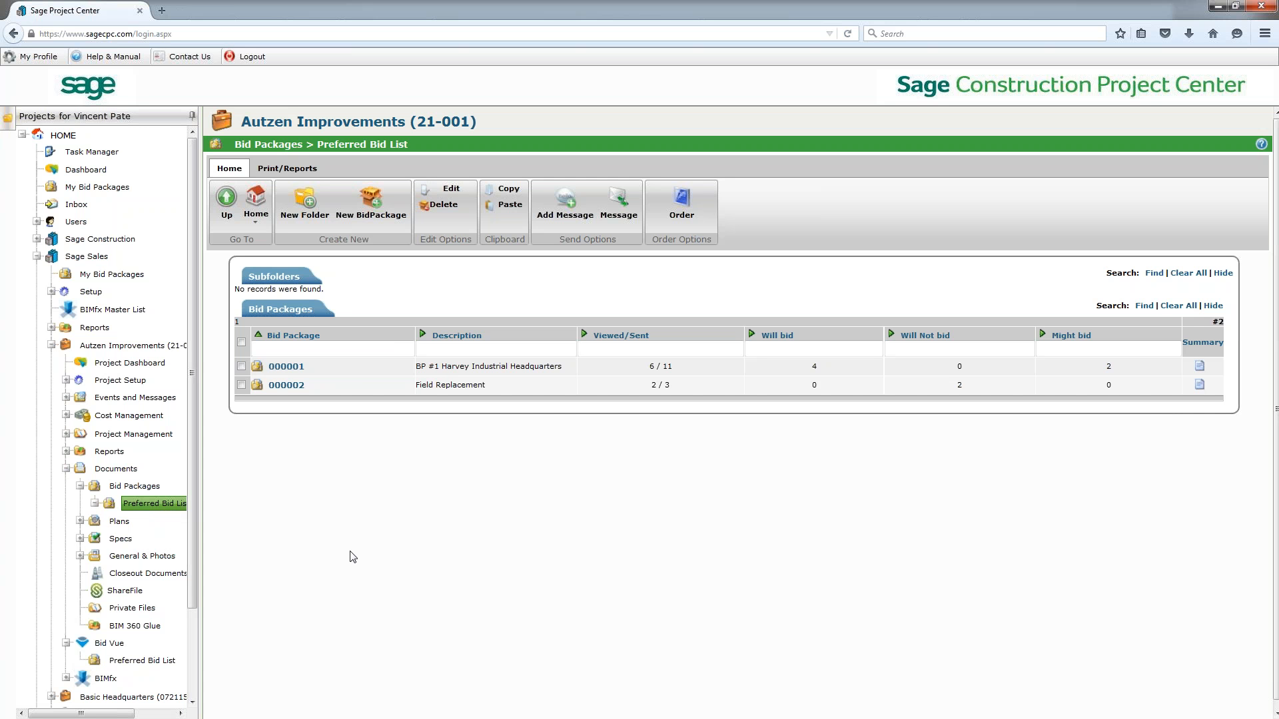
mouse_move(371, 551)
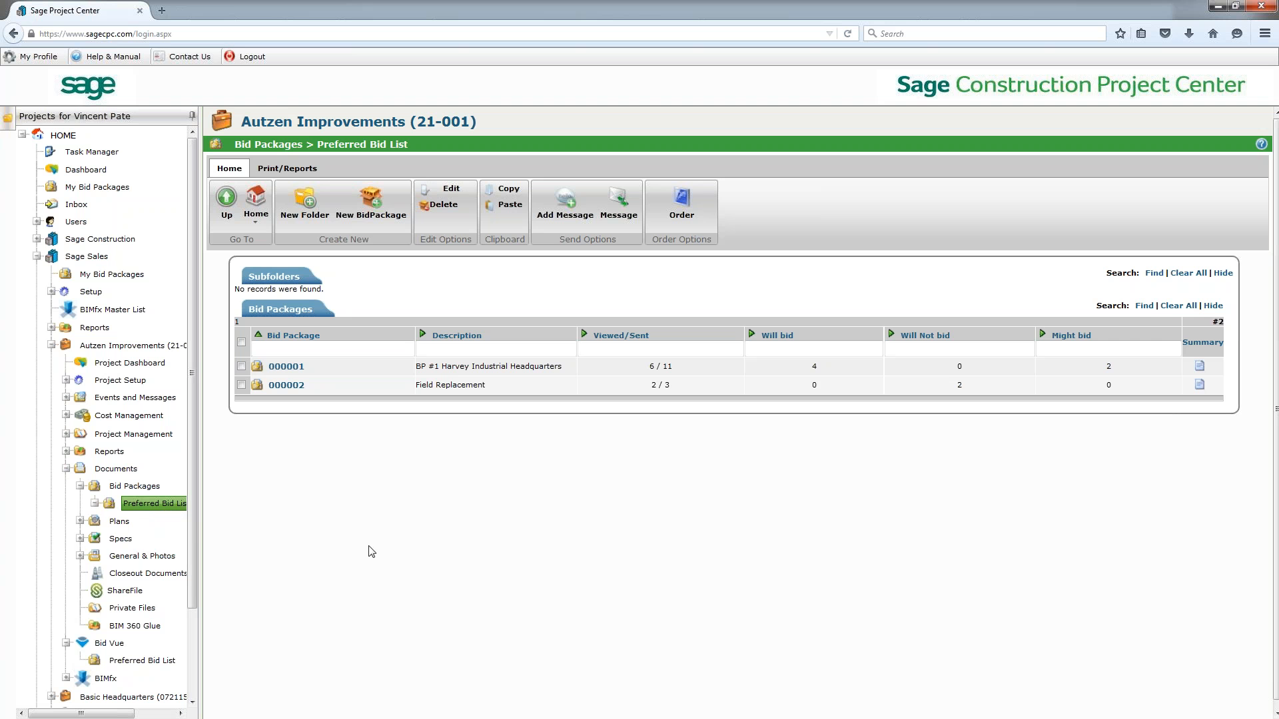
mouse_move(142, 508)
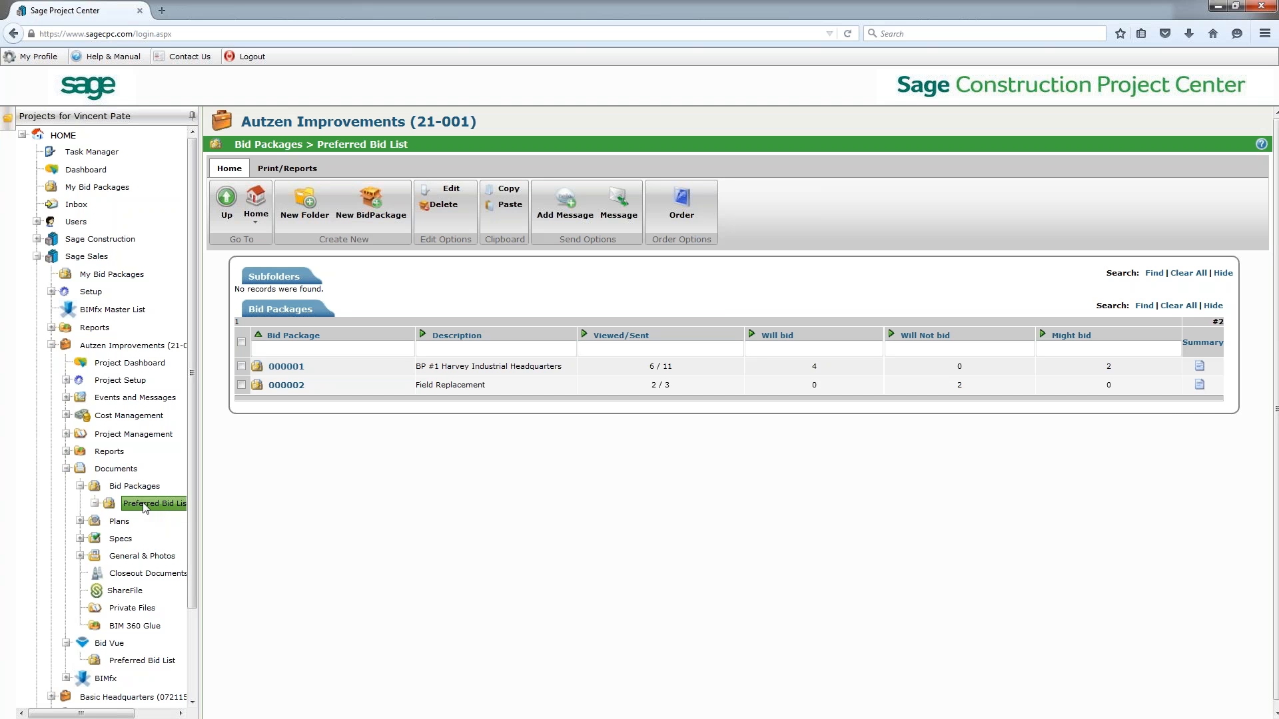
mouse_move(555, 530)
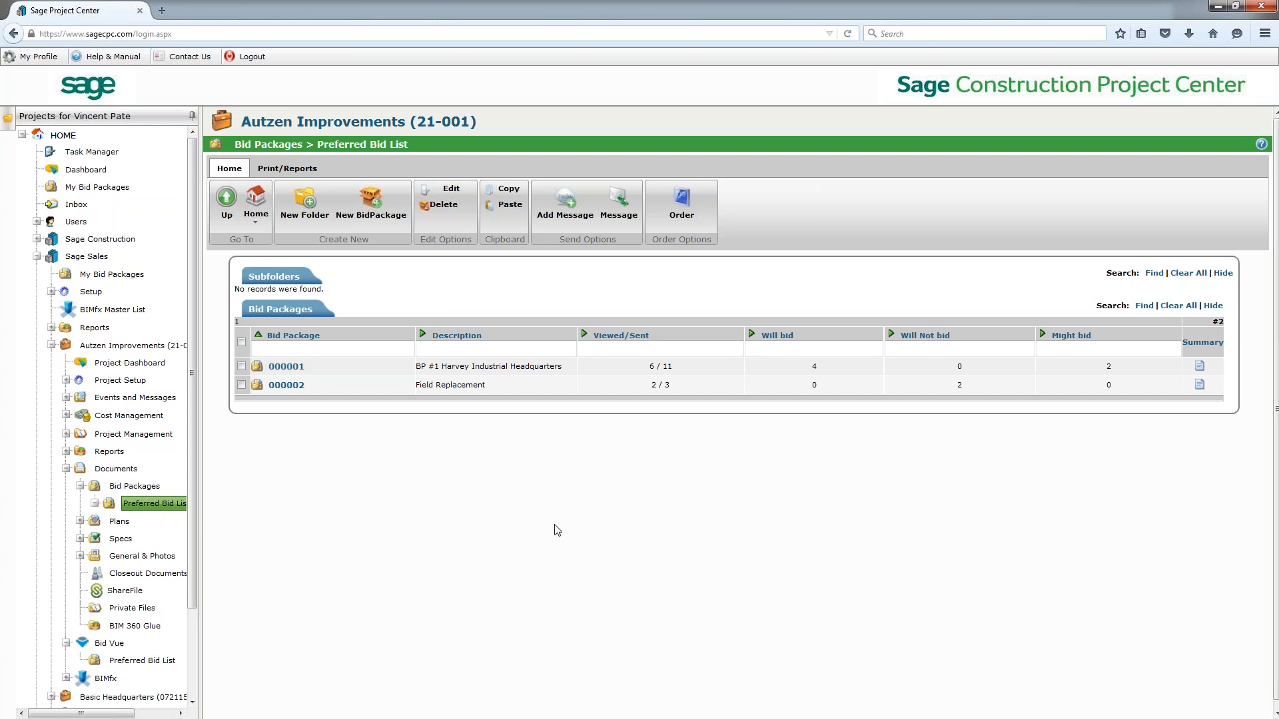
mouse_move(516, 523)
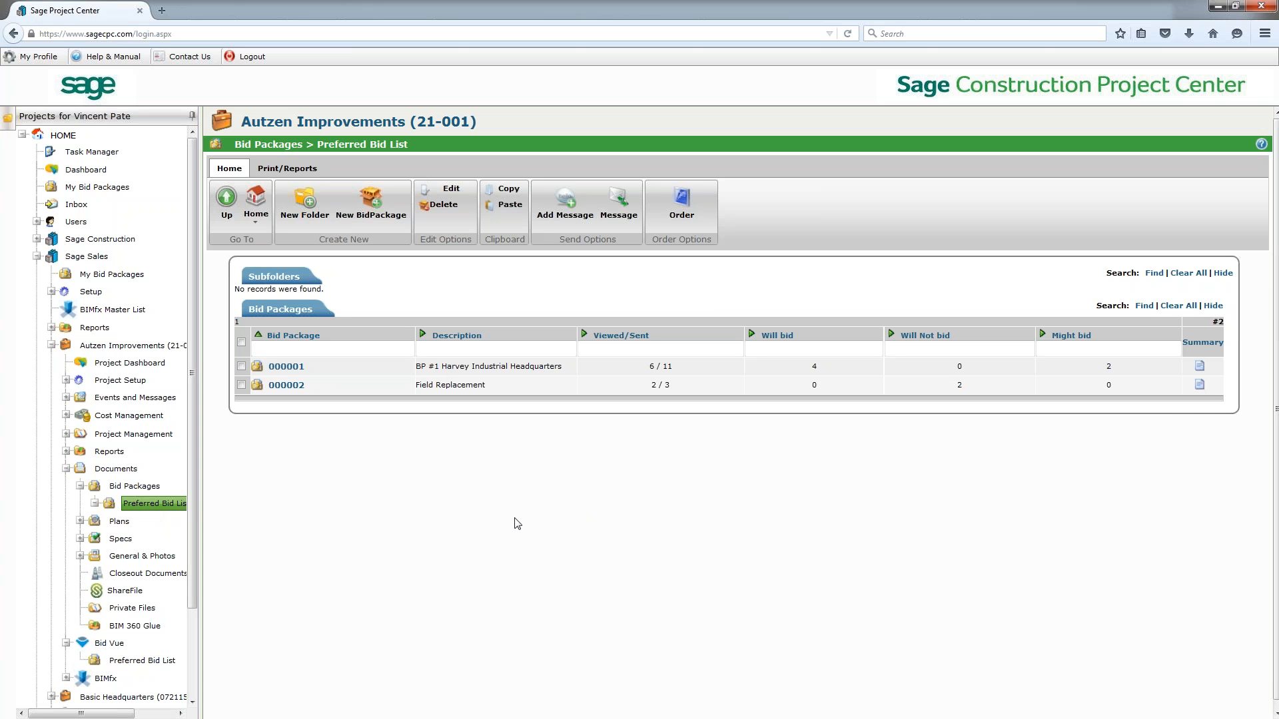
Open bid package 000001 and scroll through its project details, description, assignments and email title
click(285, 367)
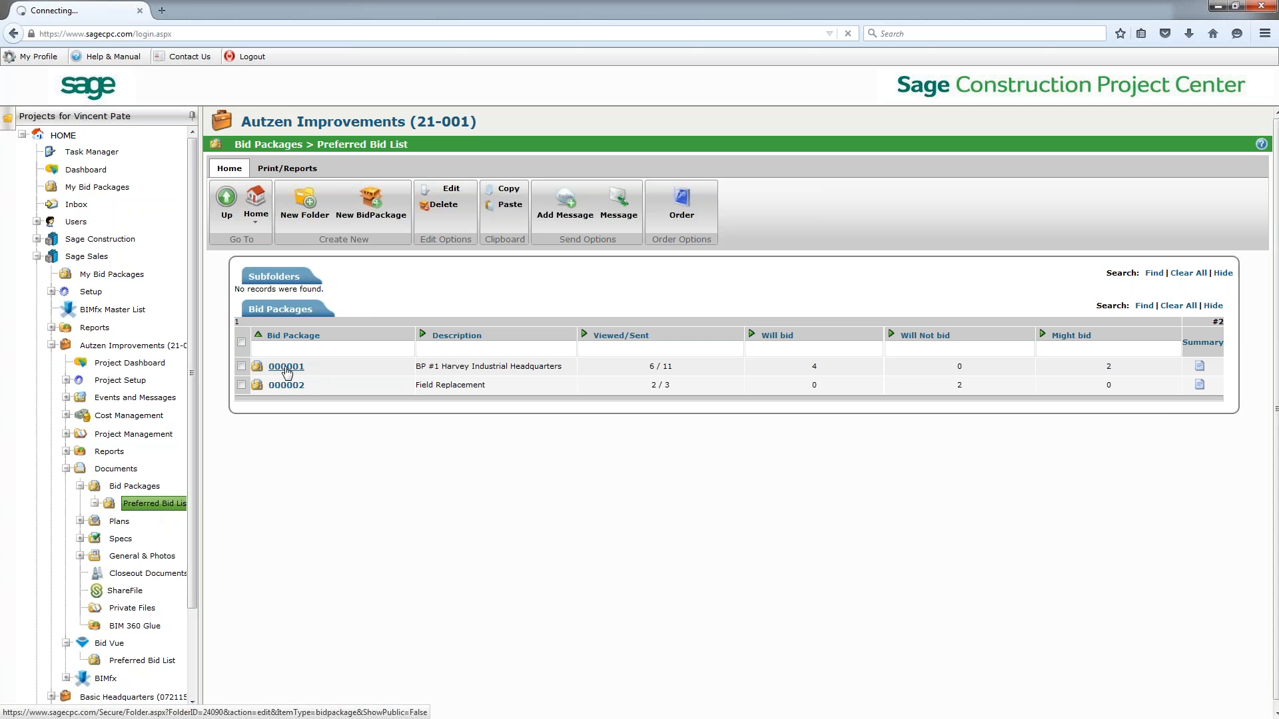
click(285, 367)
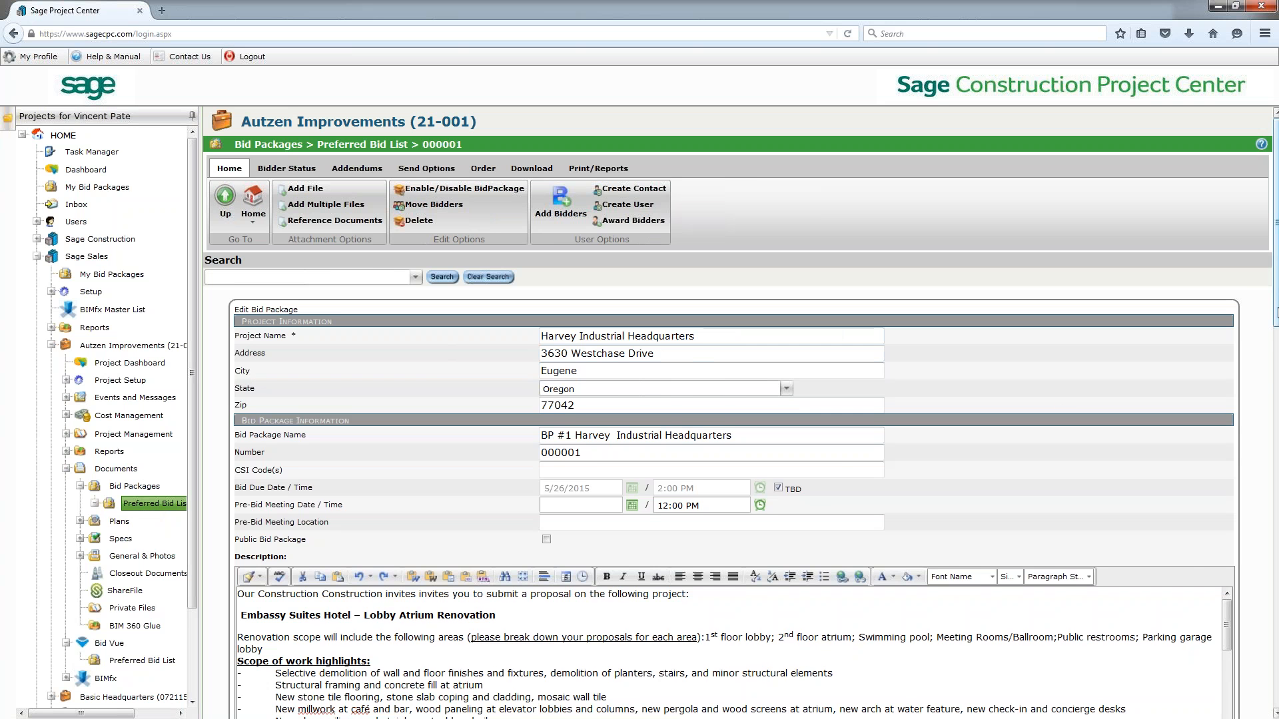
scroll(down, 3)
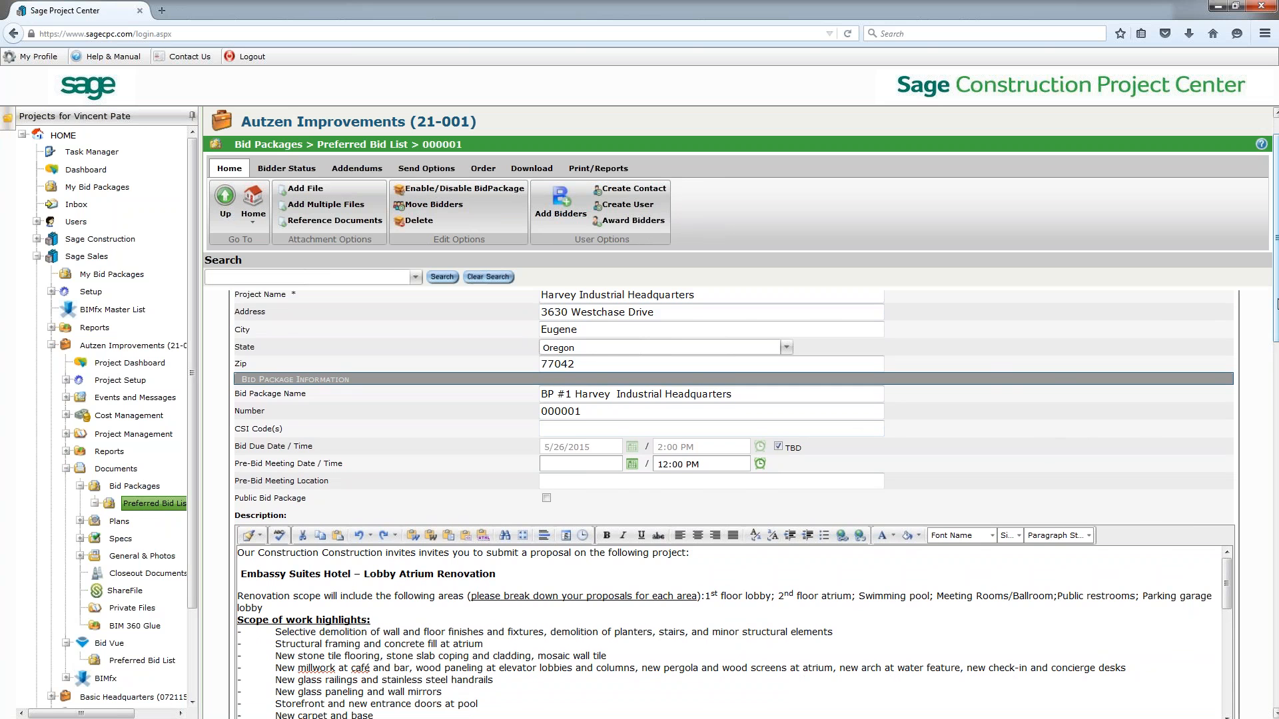
scroll(down, 3)
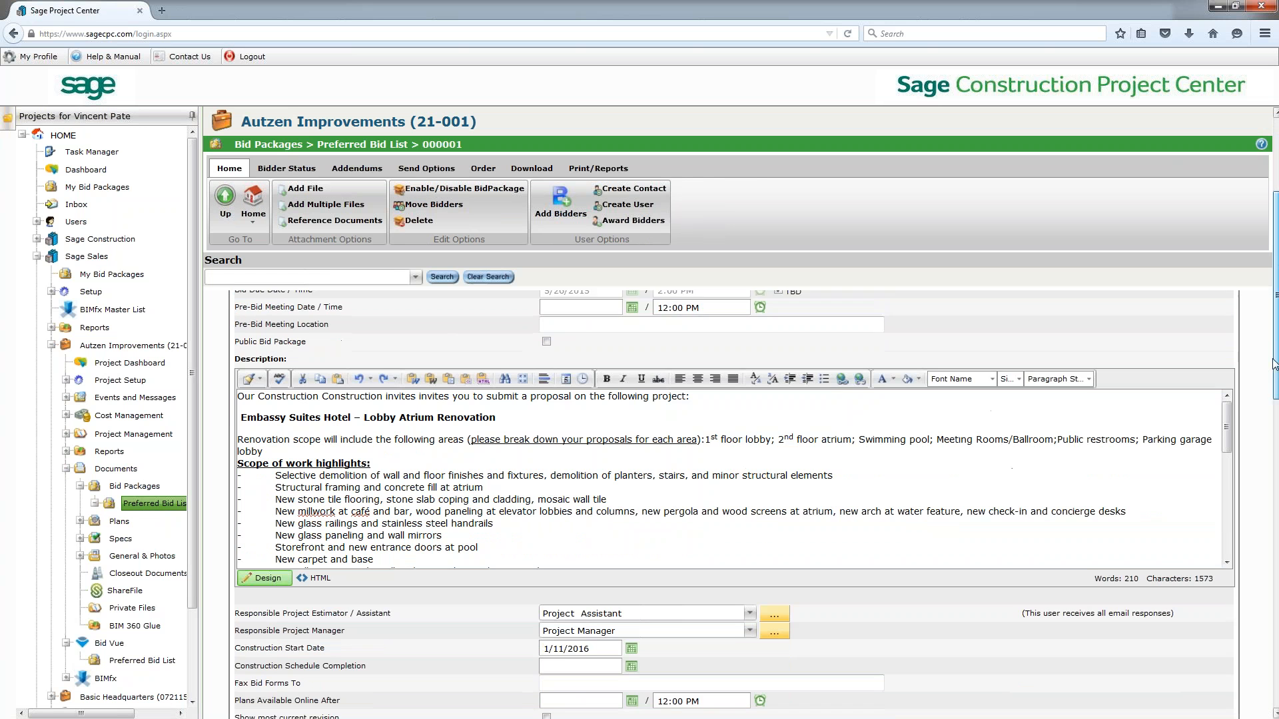
scroll(down, 3)
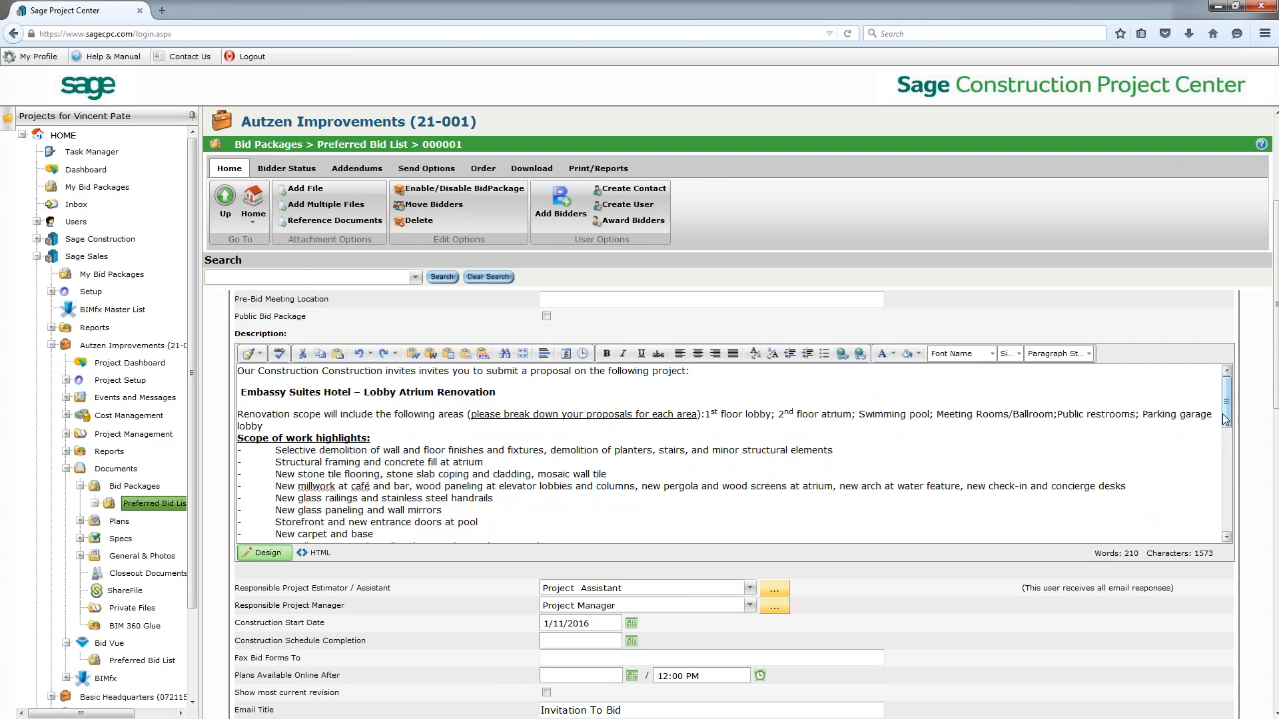
scroll(down, 3)
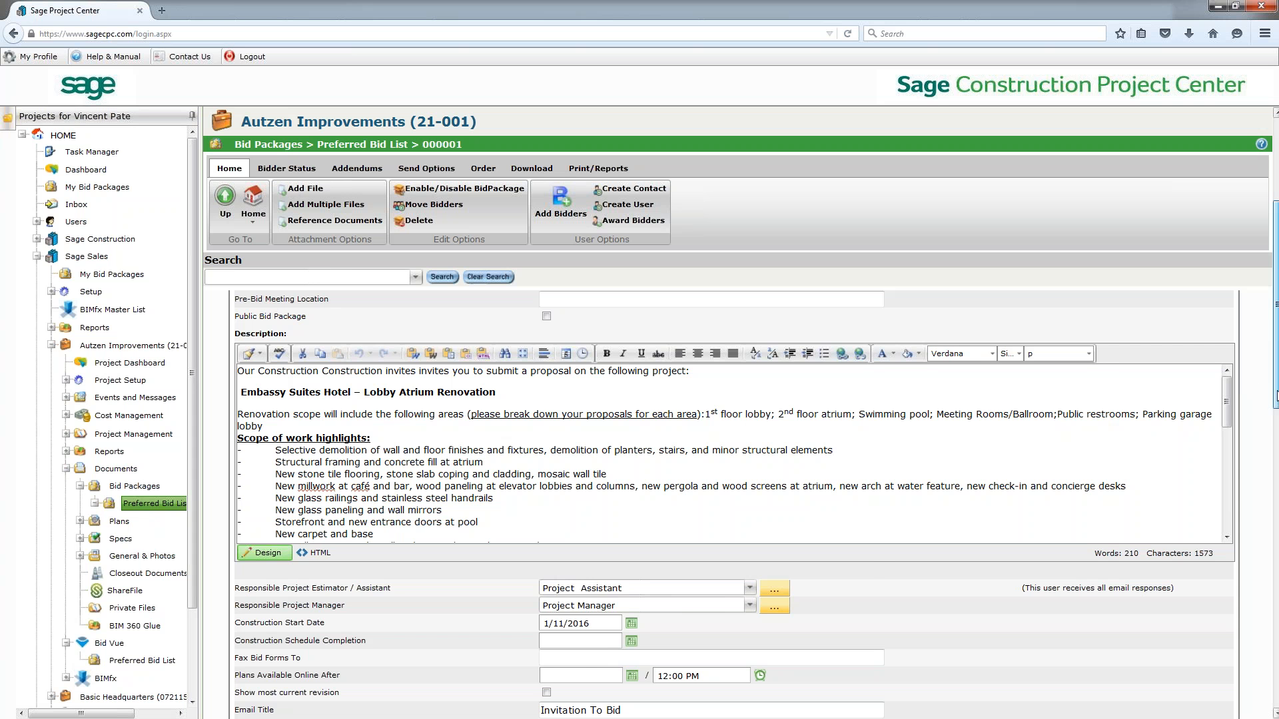
scroll(down, 3)
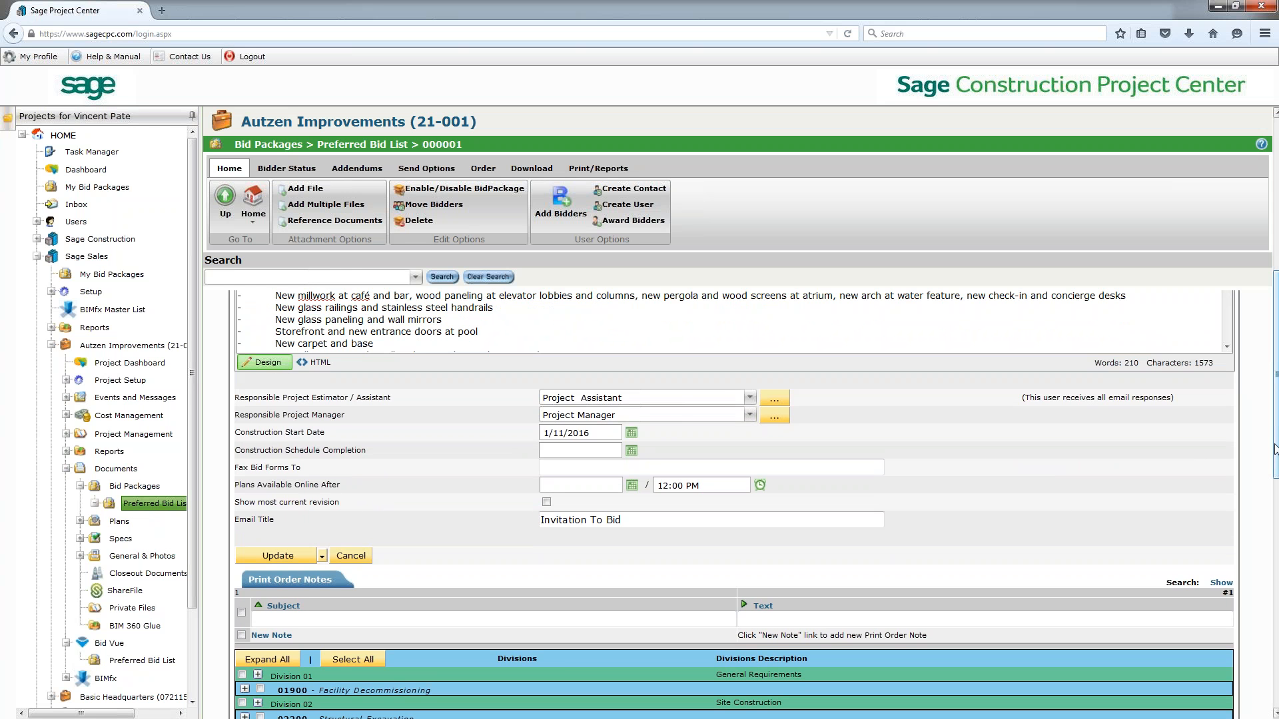
Scroll past the Print Order Notes down to the Divisions table
scroll(down, 3)
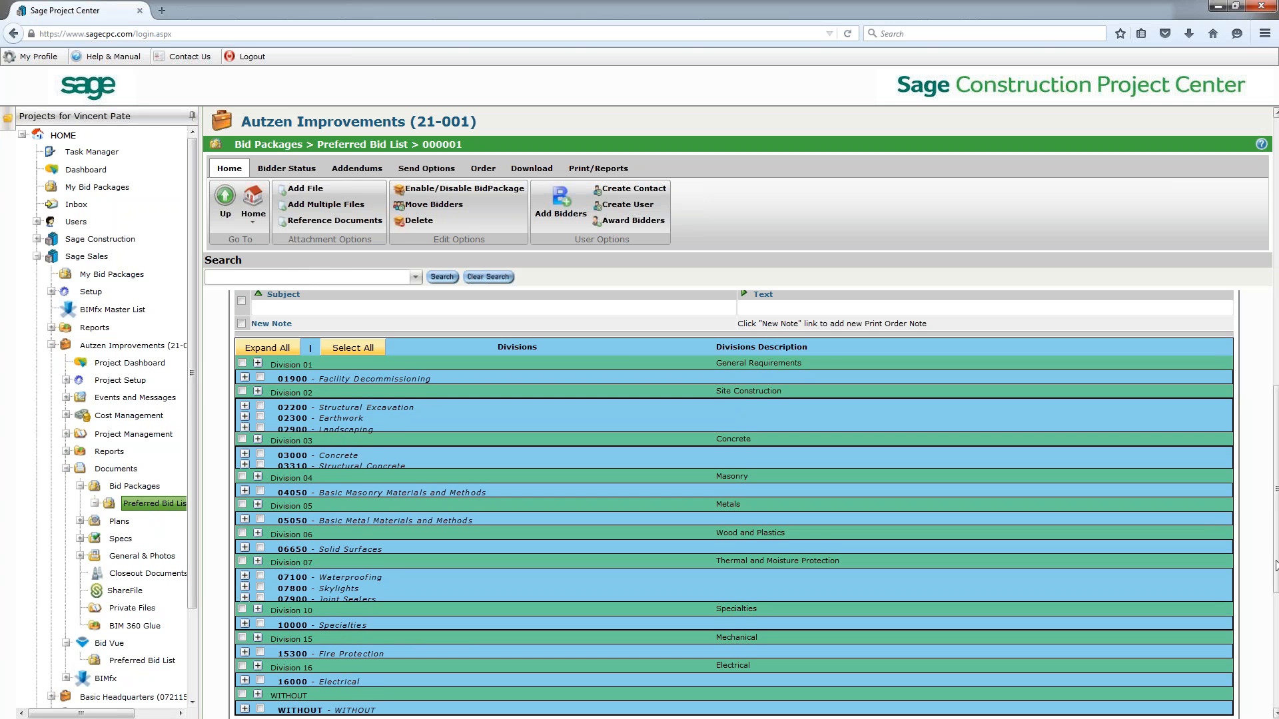
mouse_move(1261, 528)
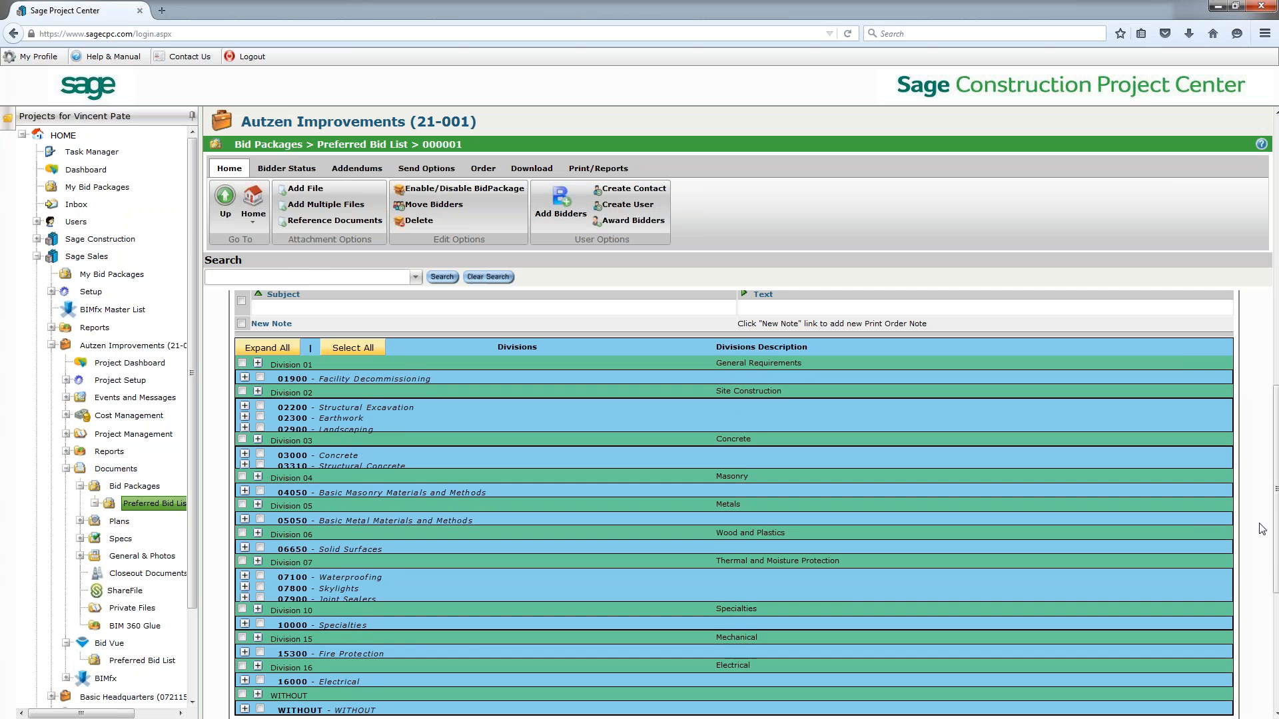
mouse_move(398, 455)
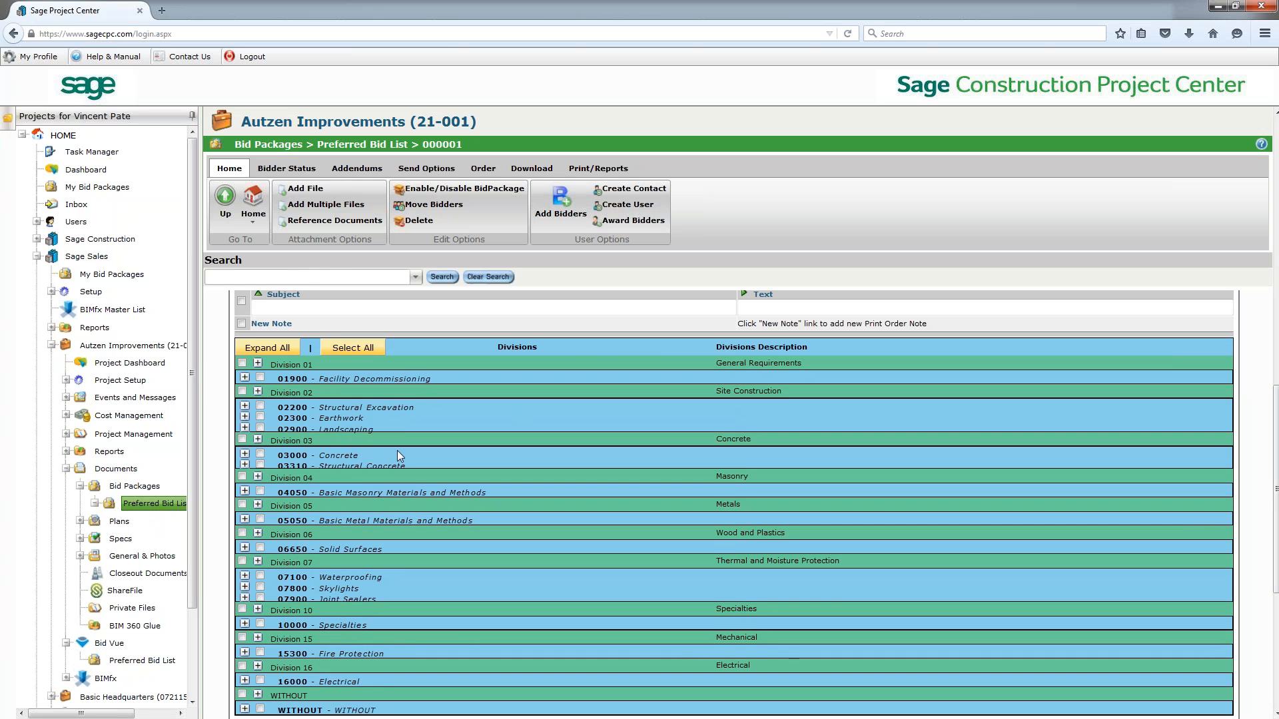
mouse_move(326, 565)
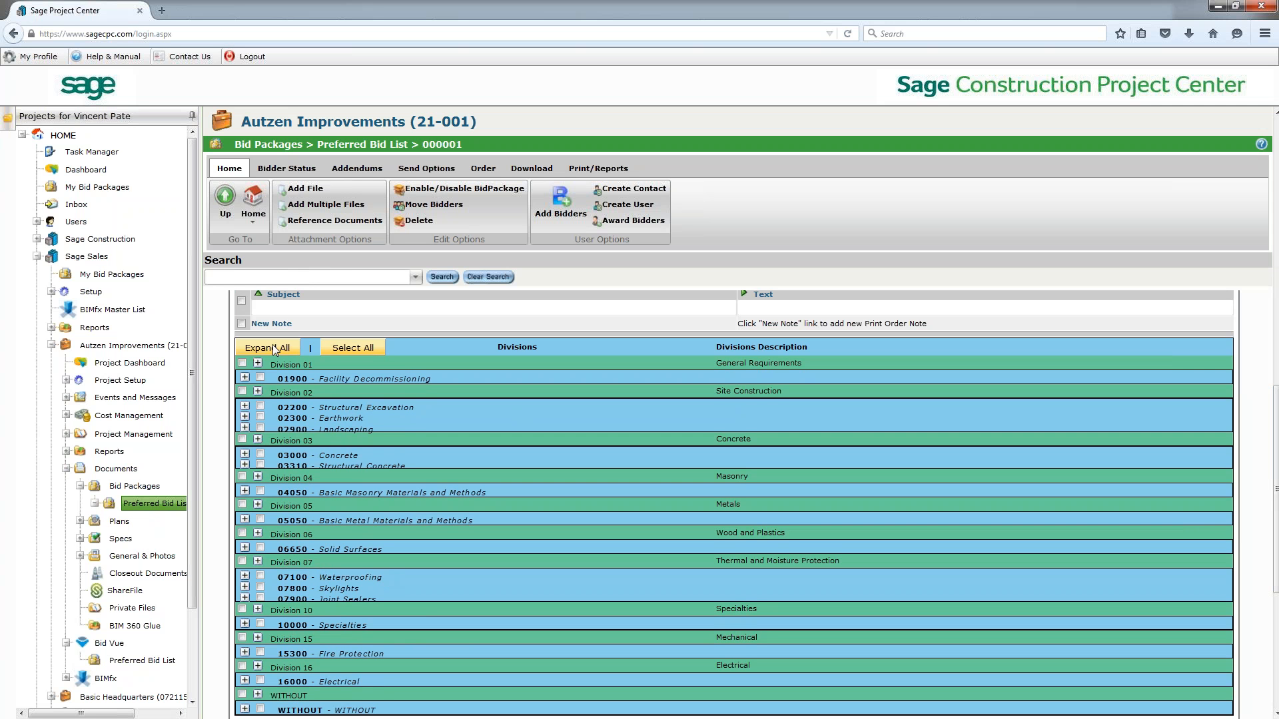
mouse_move(272, 350)
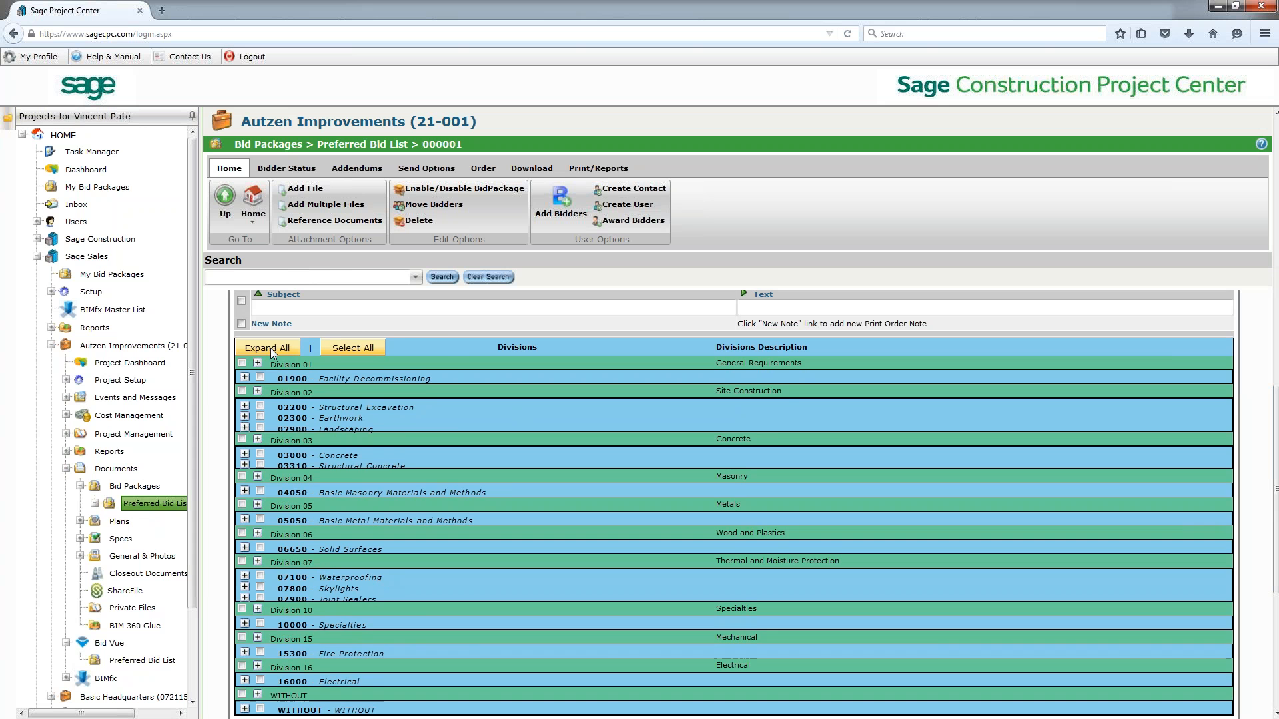
Expand all CSI divisions and scroll through each division's bidders to those without a division
click(268, 347)
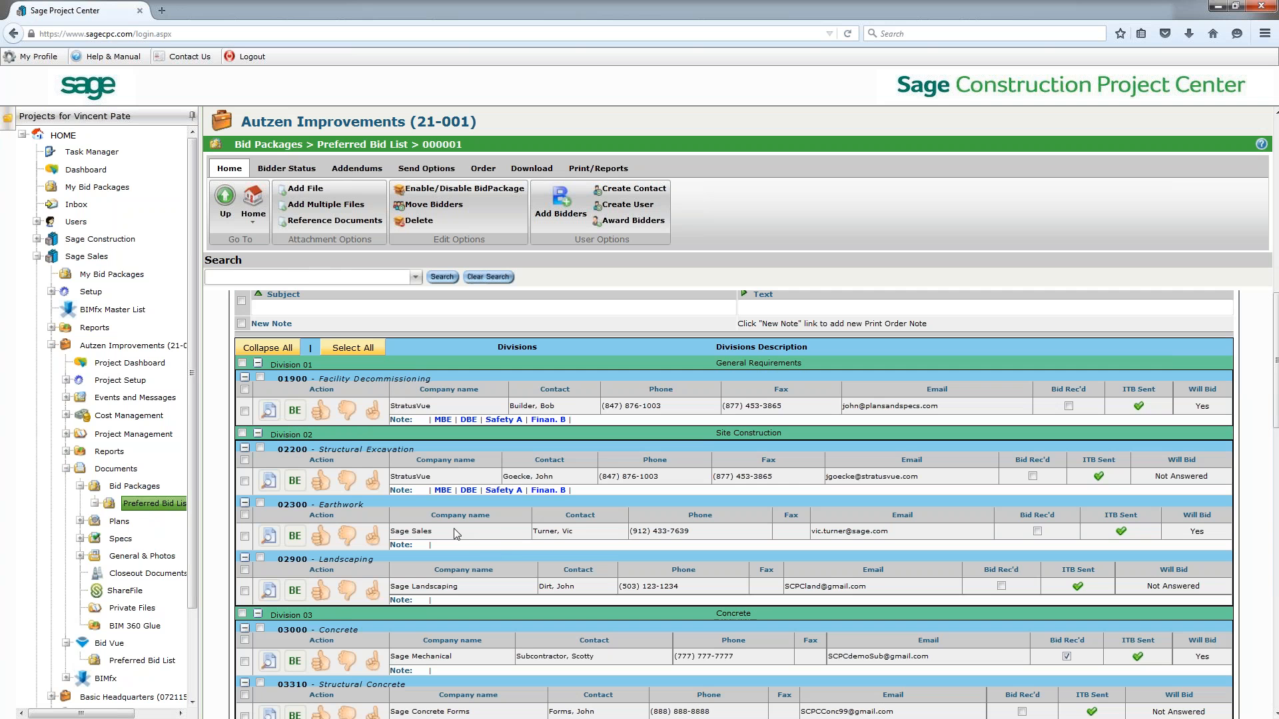
mouse_move(484, 549)
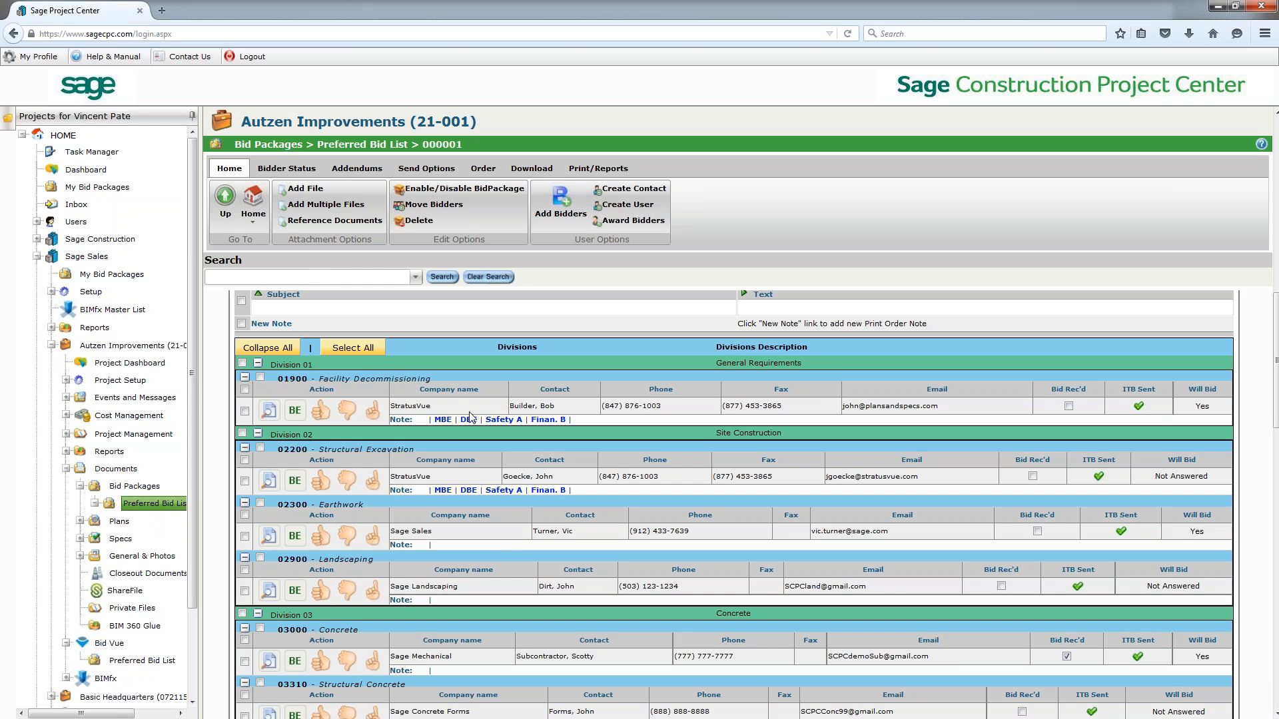
mouse_move(468, 420)
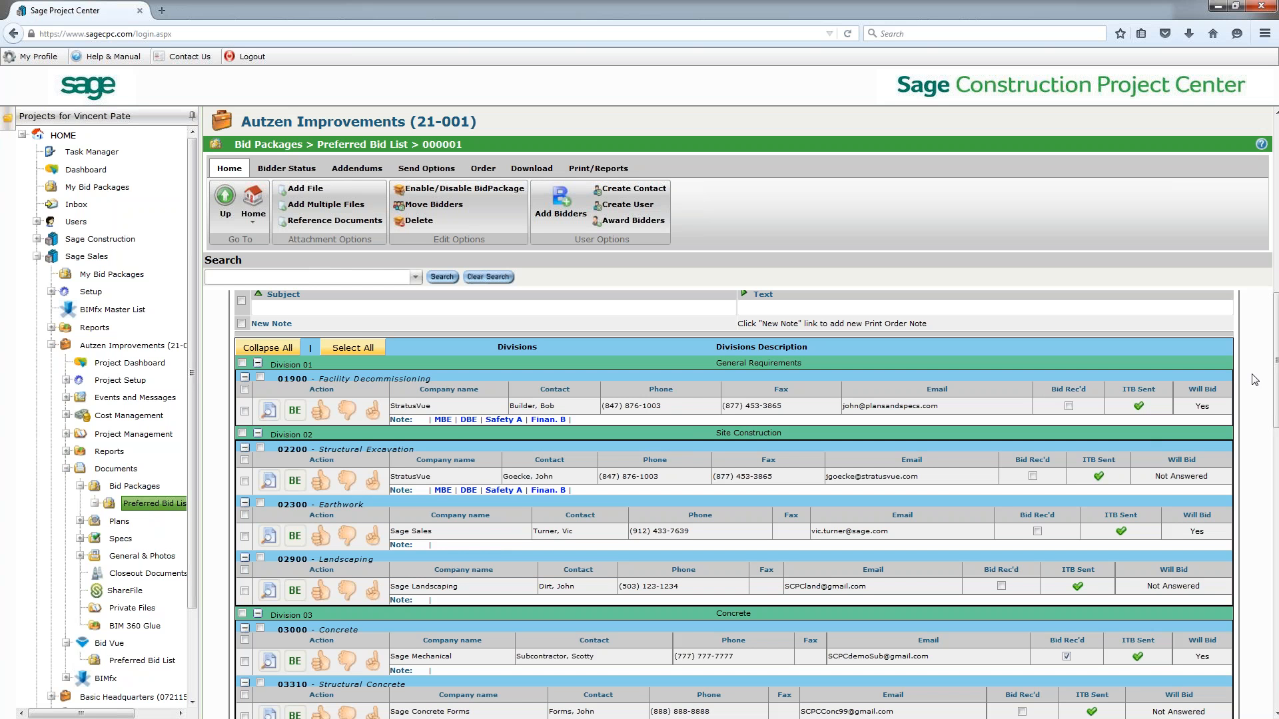
mouse_move(1238, 408)
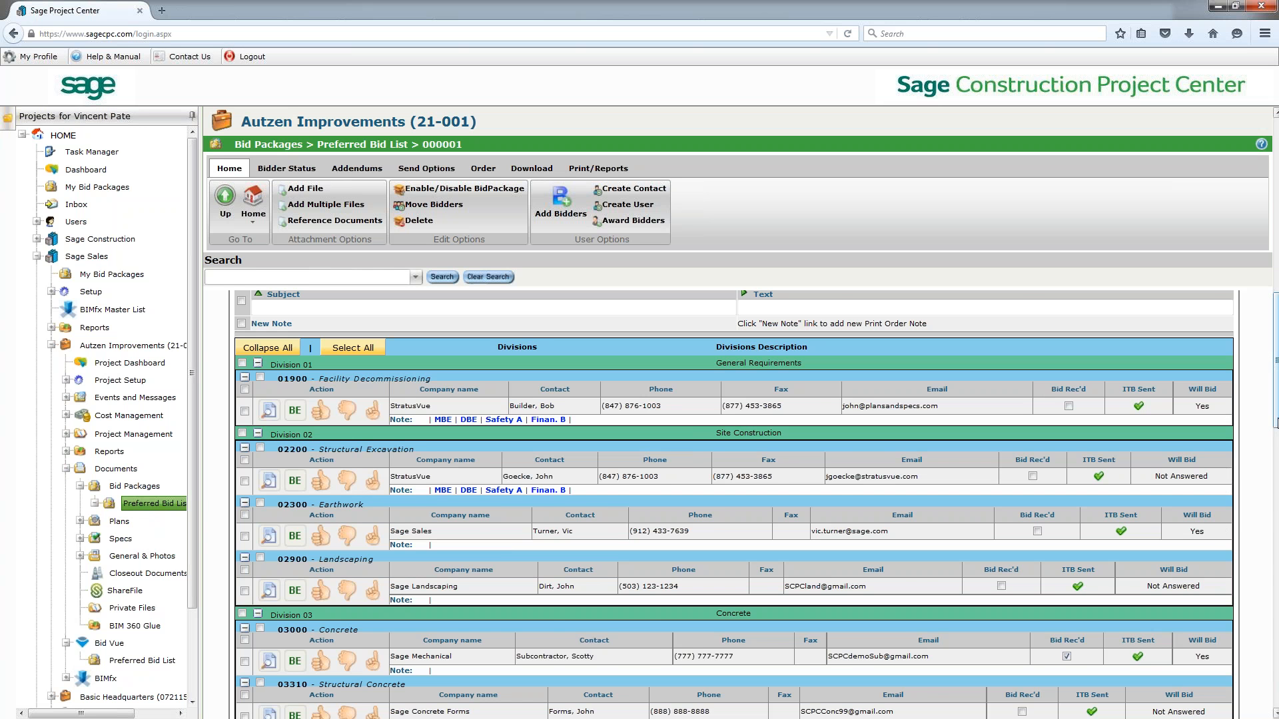
scroll(down, 3)
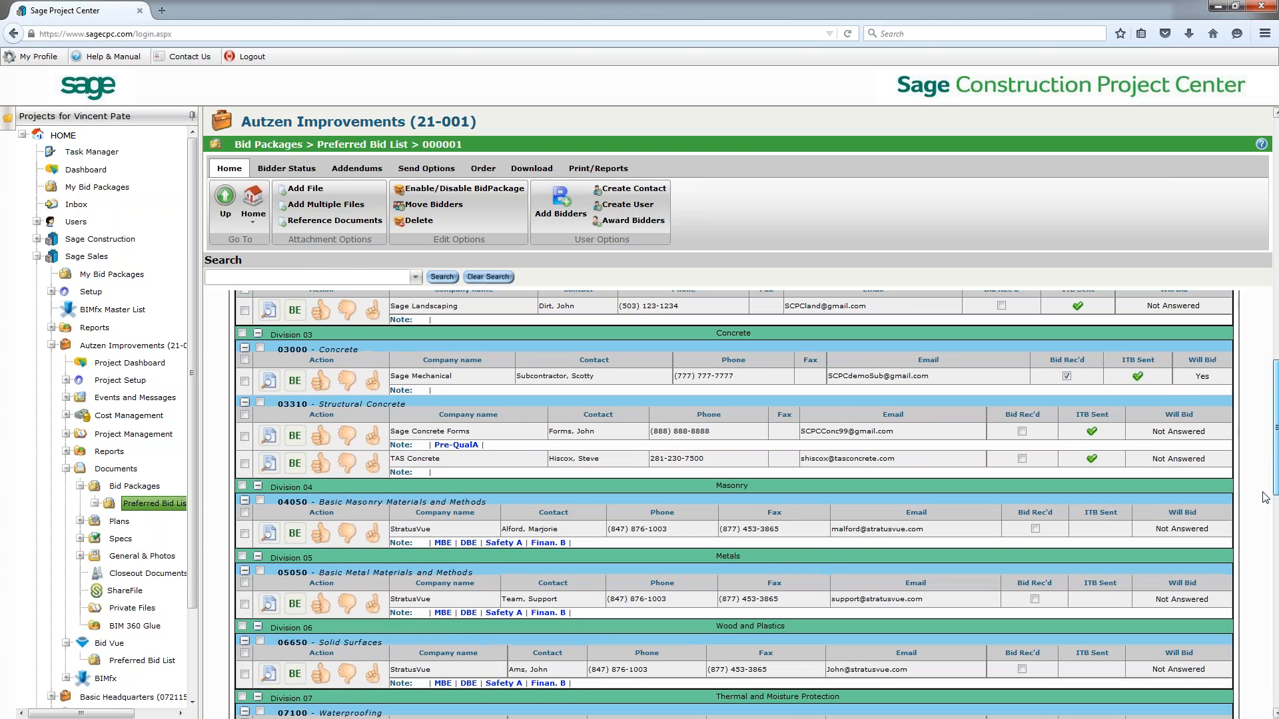
scroll(down, 3)
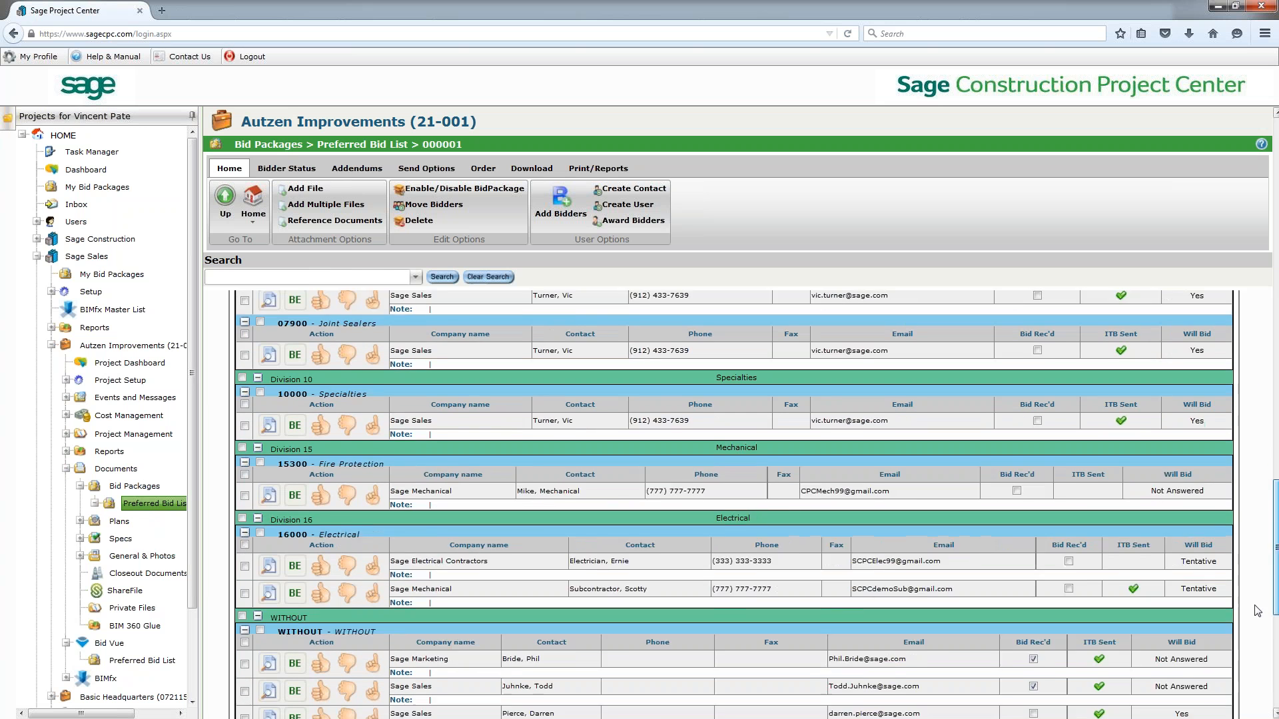
scroll(down, 3)
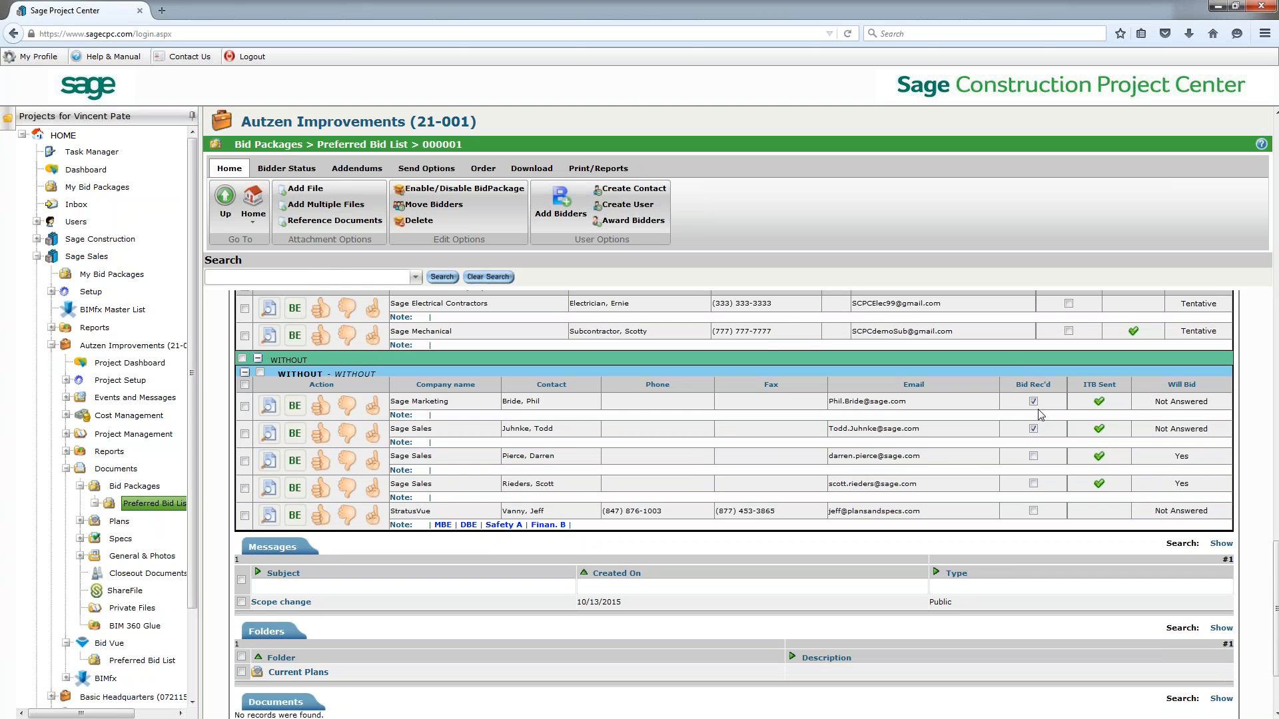
mouse_move(270, 408)
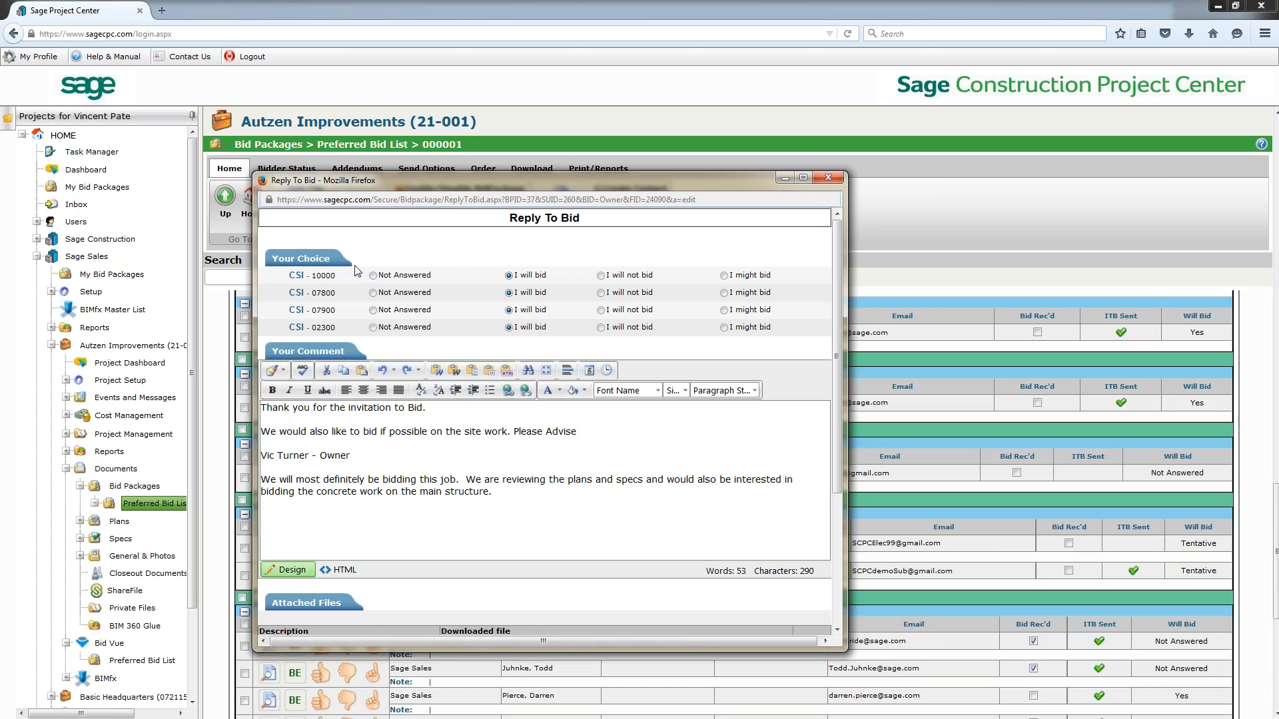
mouse_move(487, 370)
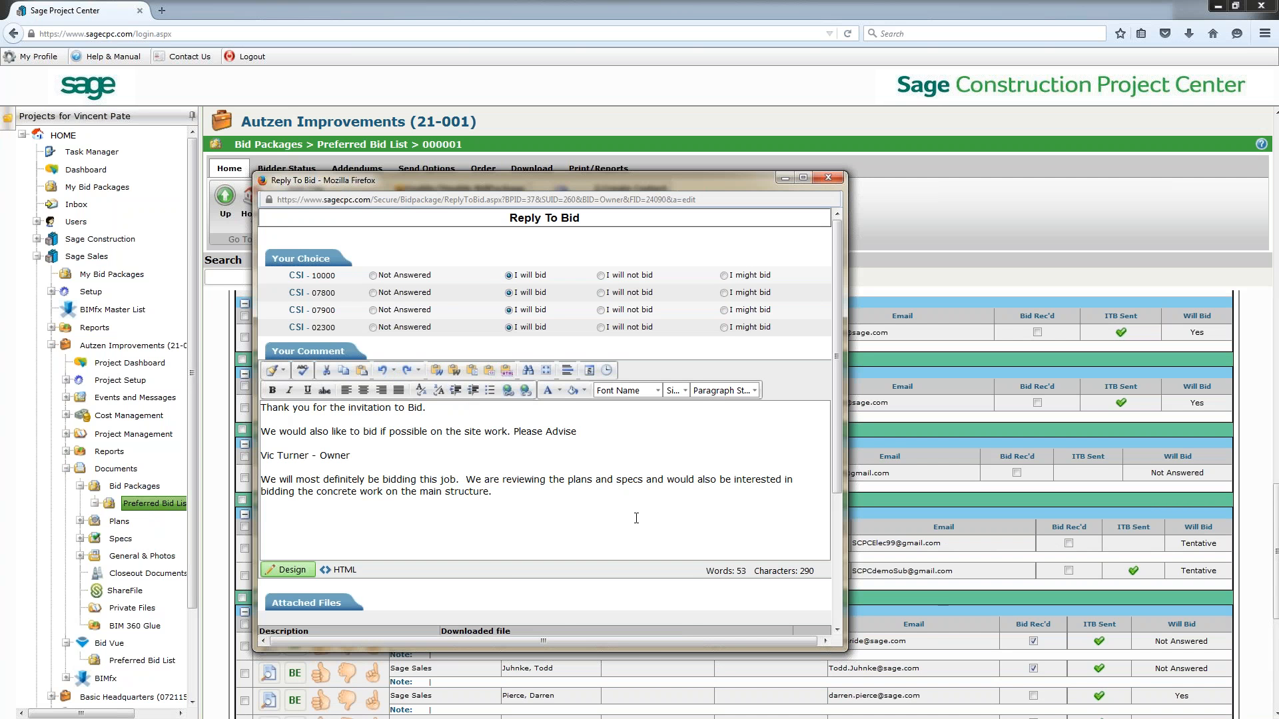
scroll(down, 3)
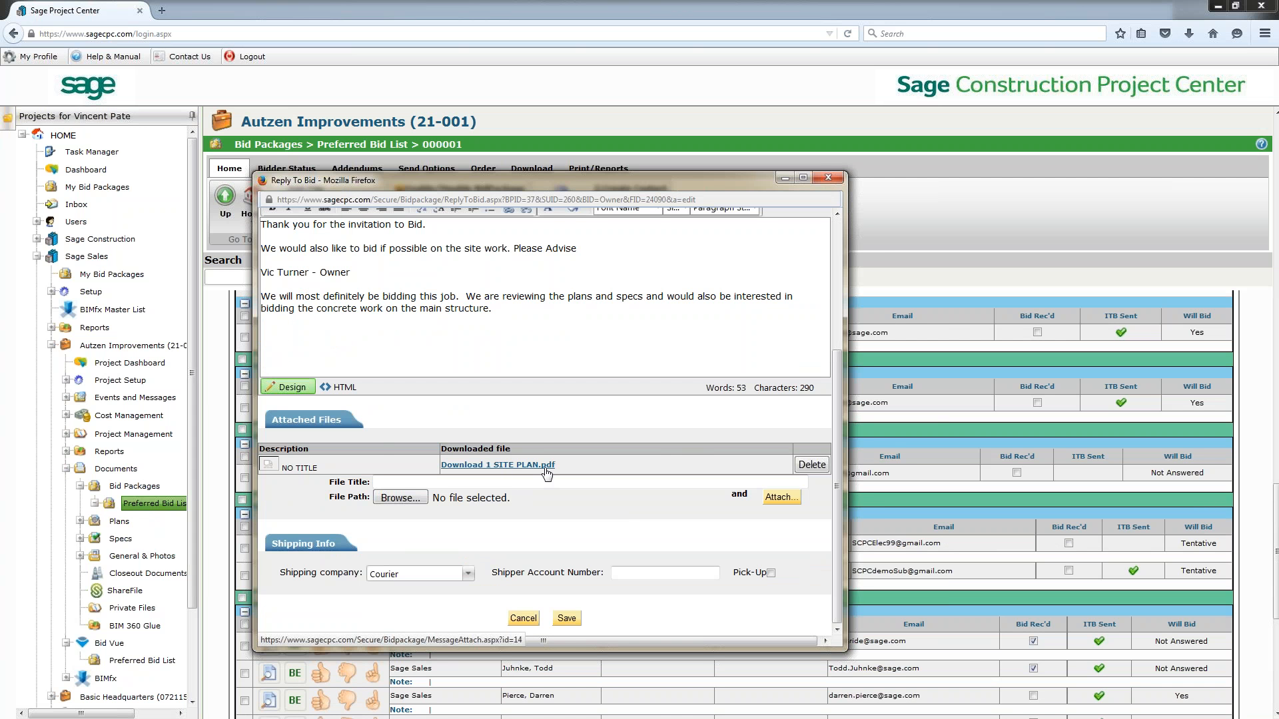
click(829, 177)
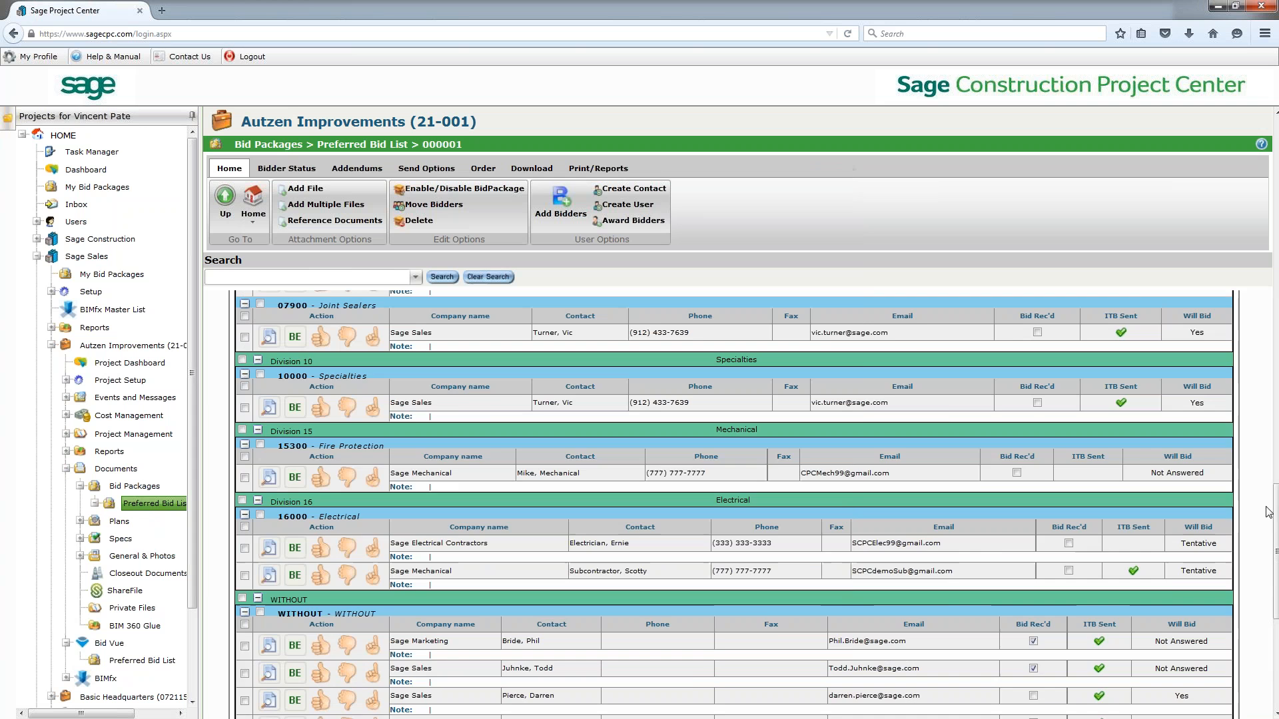
Check the Attached Files, then preview the Invitation To Bid, scroll it, and close it
scroll(down, 3)
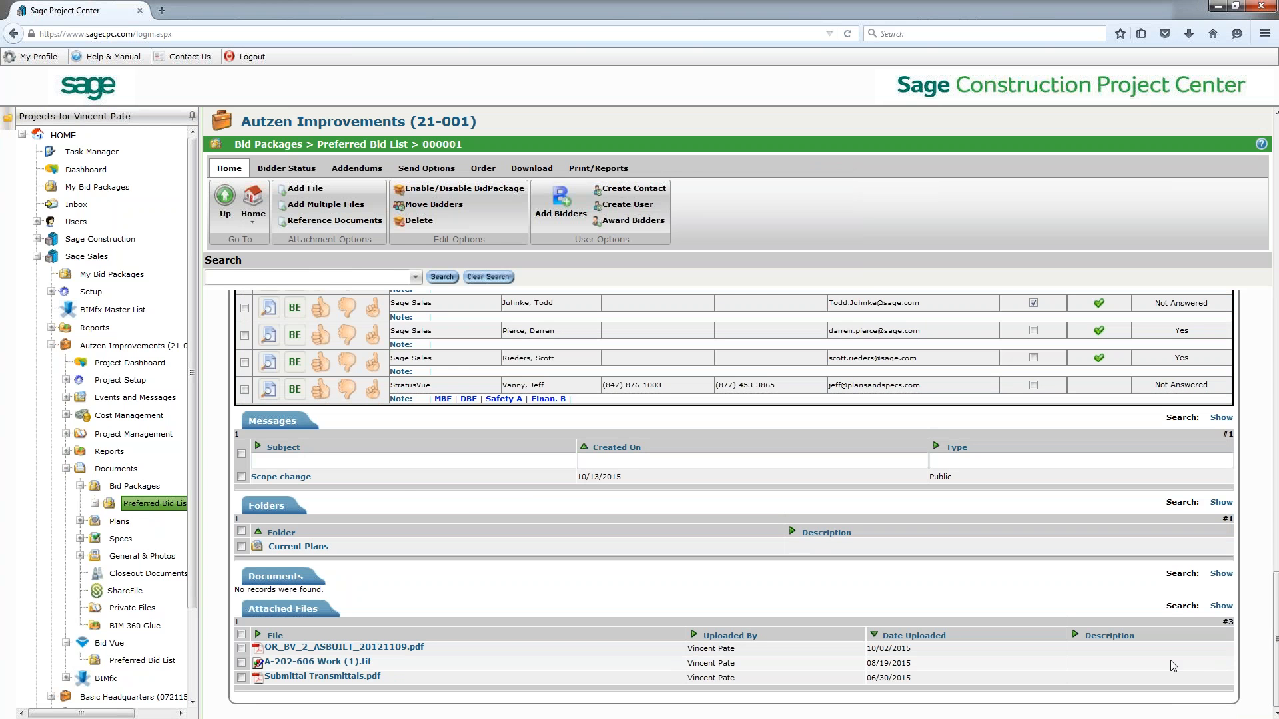
mouse_move(454, 506)
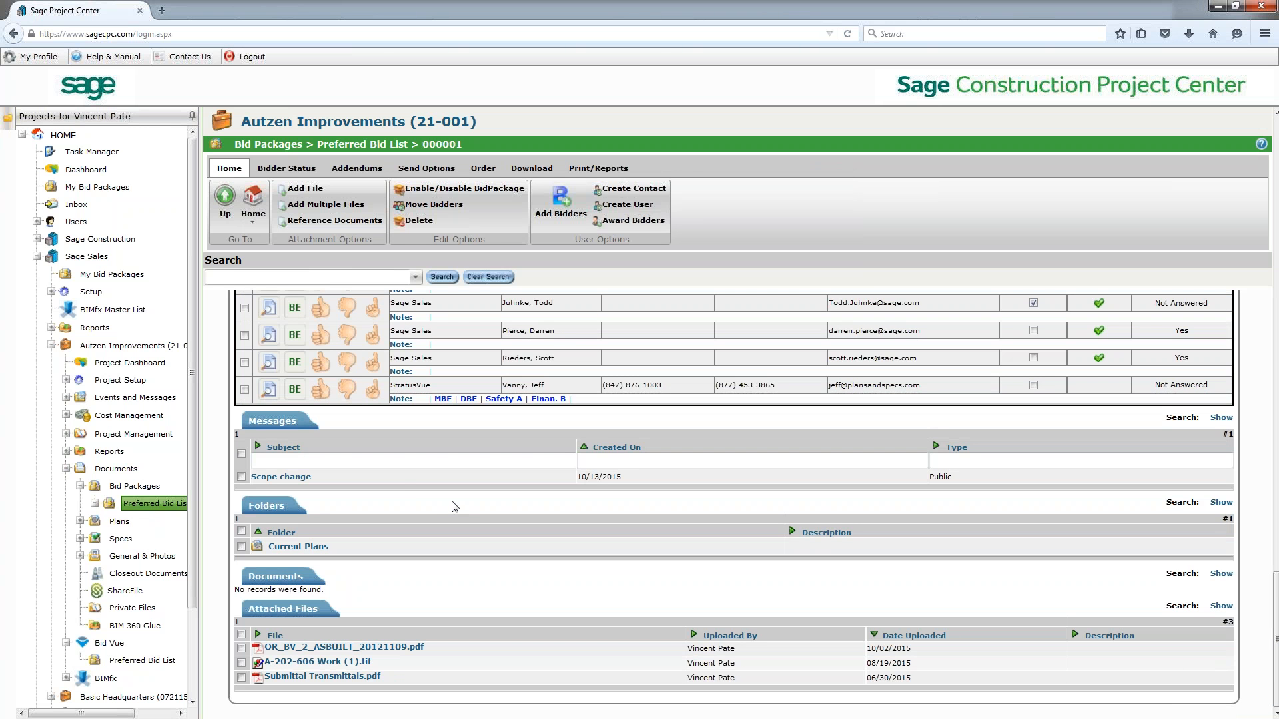
mouse_move(319, 498)
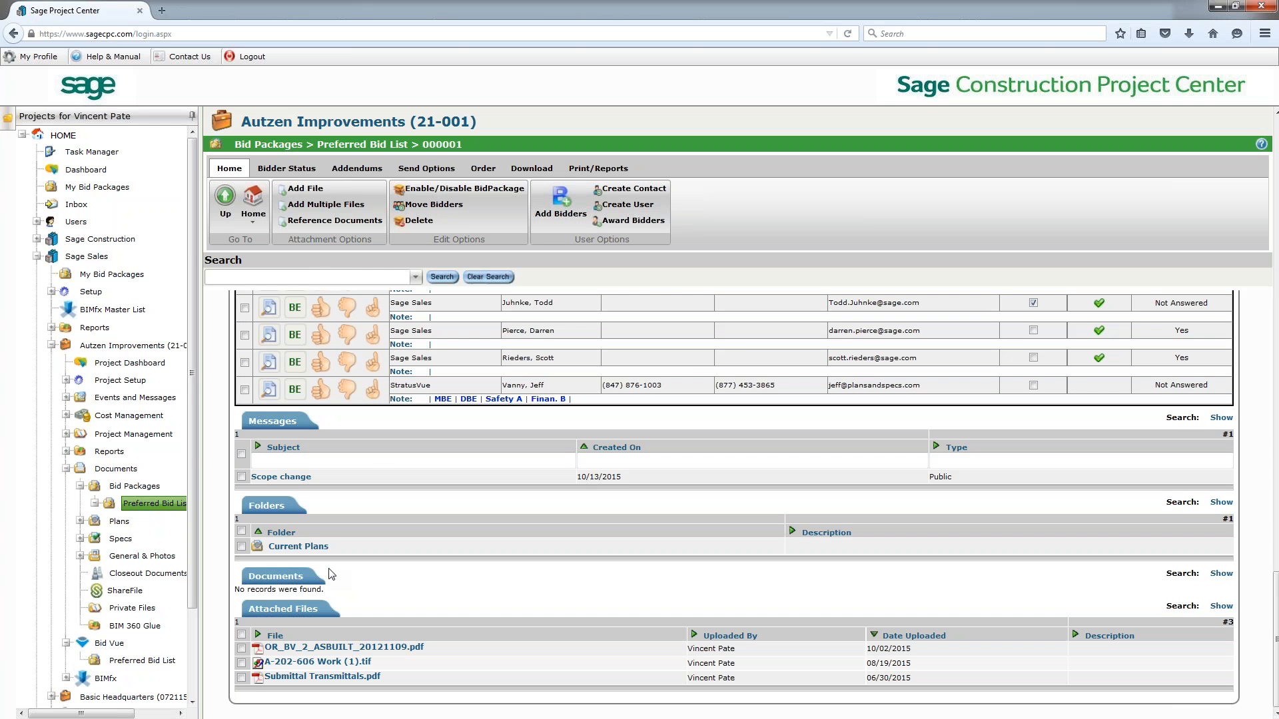
mouse_move(312, 565)
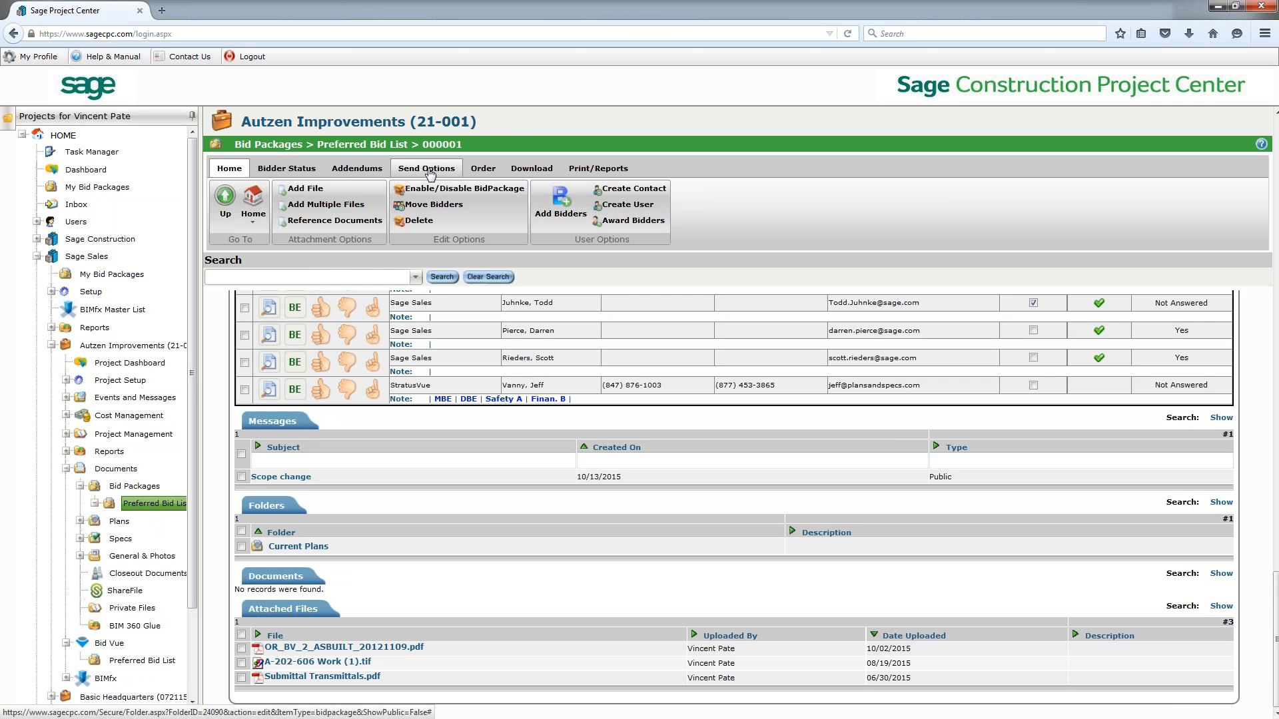
click(427, 168)
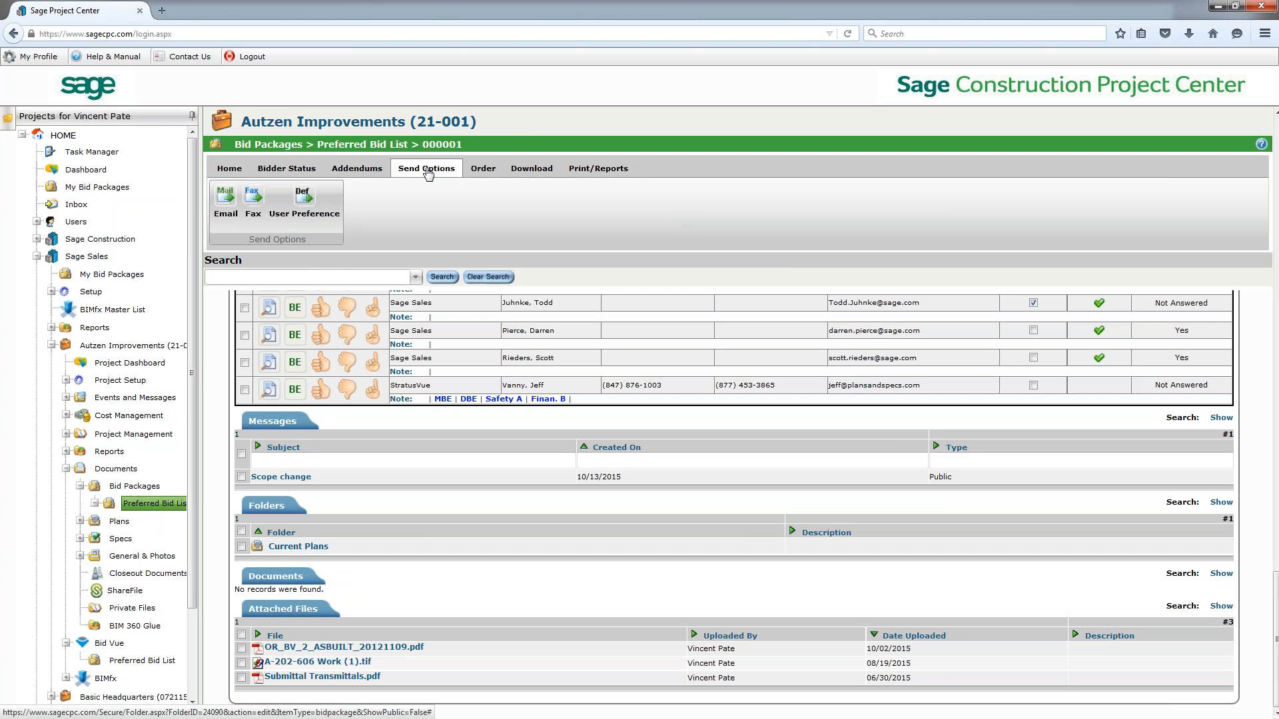
click(599, 168)
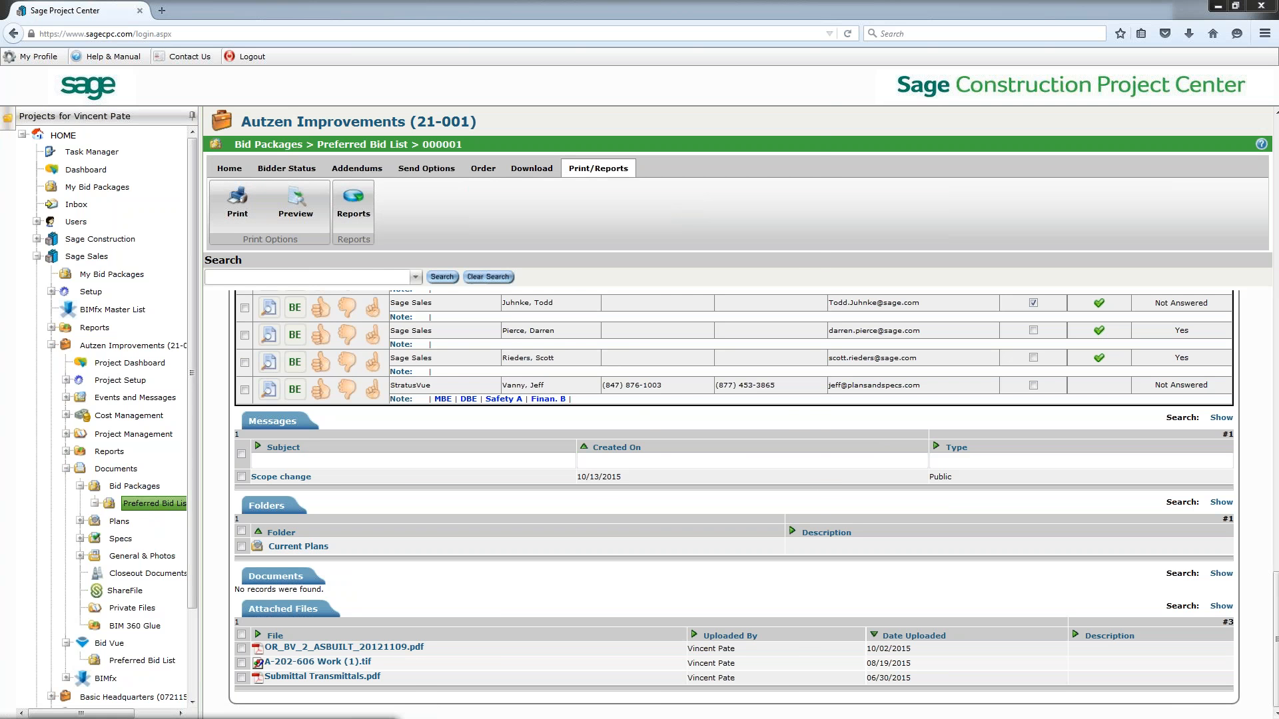
click(295, 200)
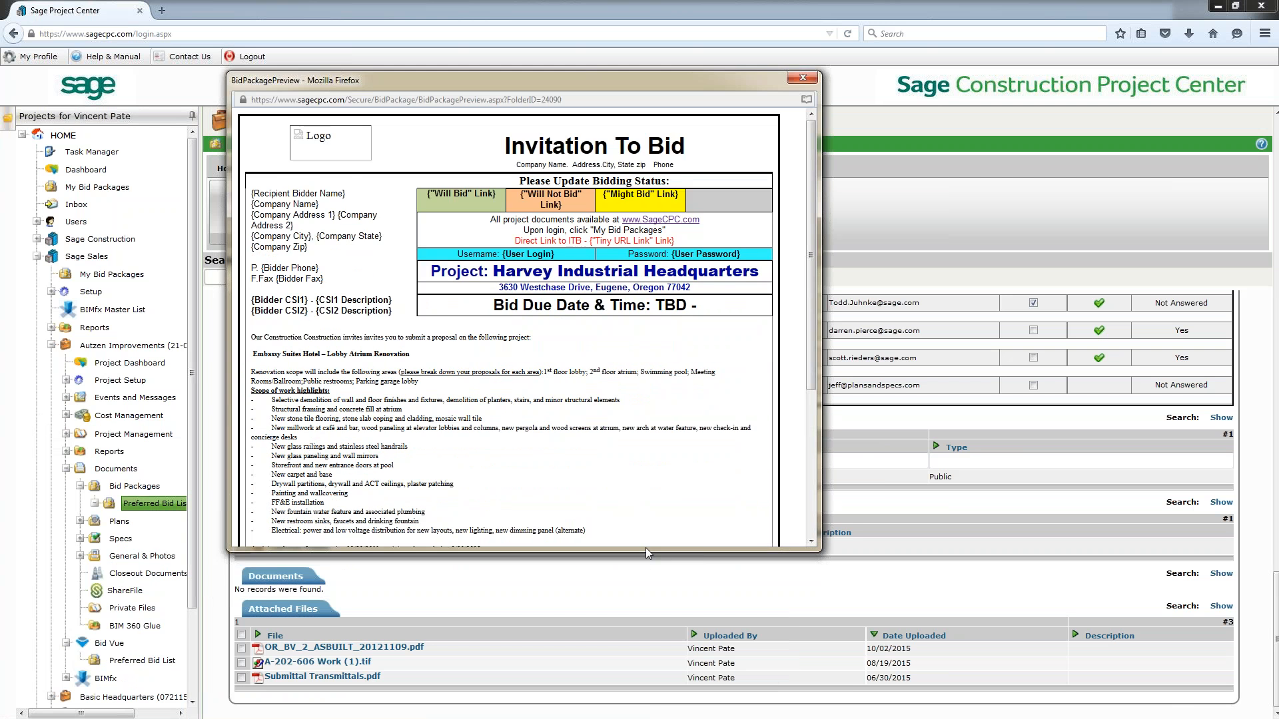
scroll(down, 3)
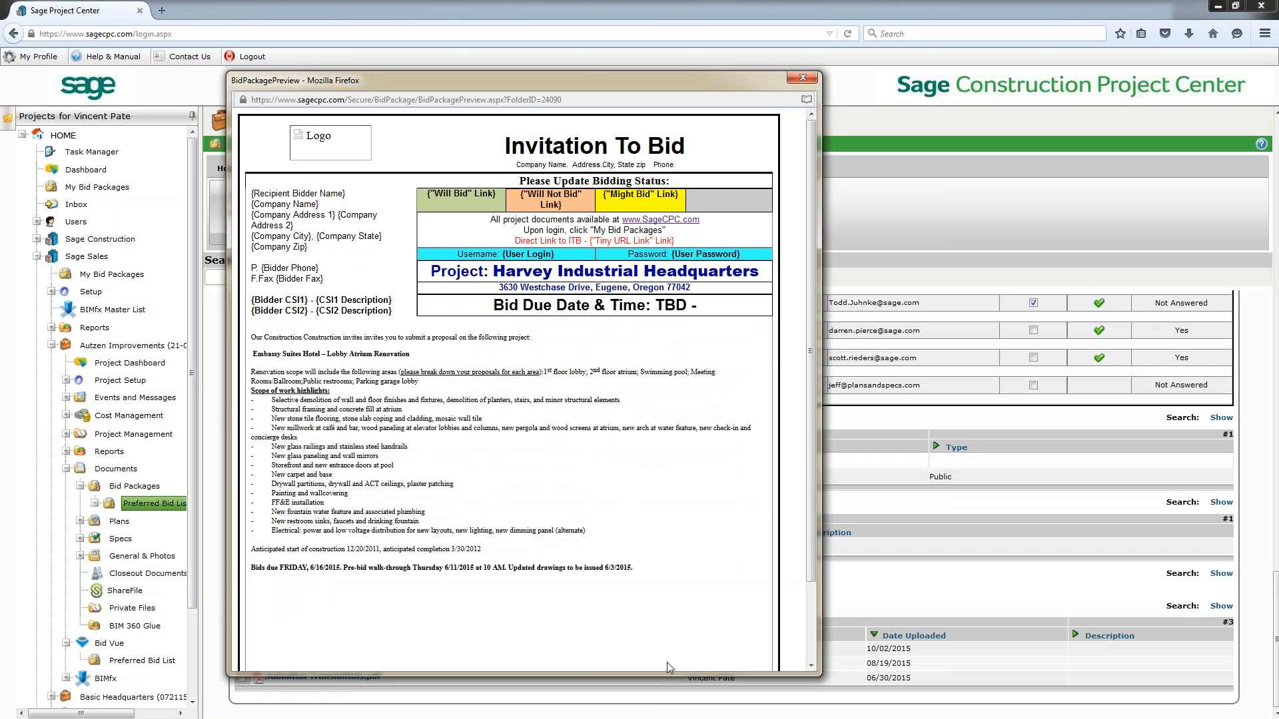
mouse_move(784, 191)
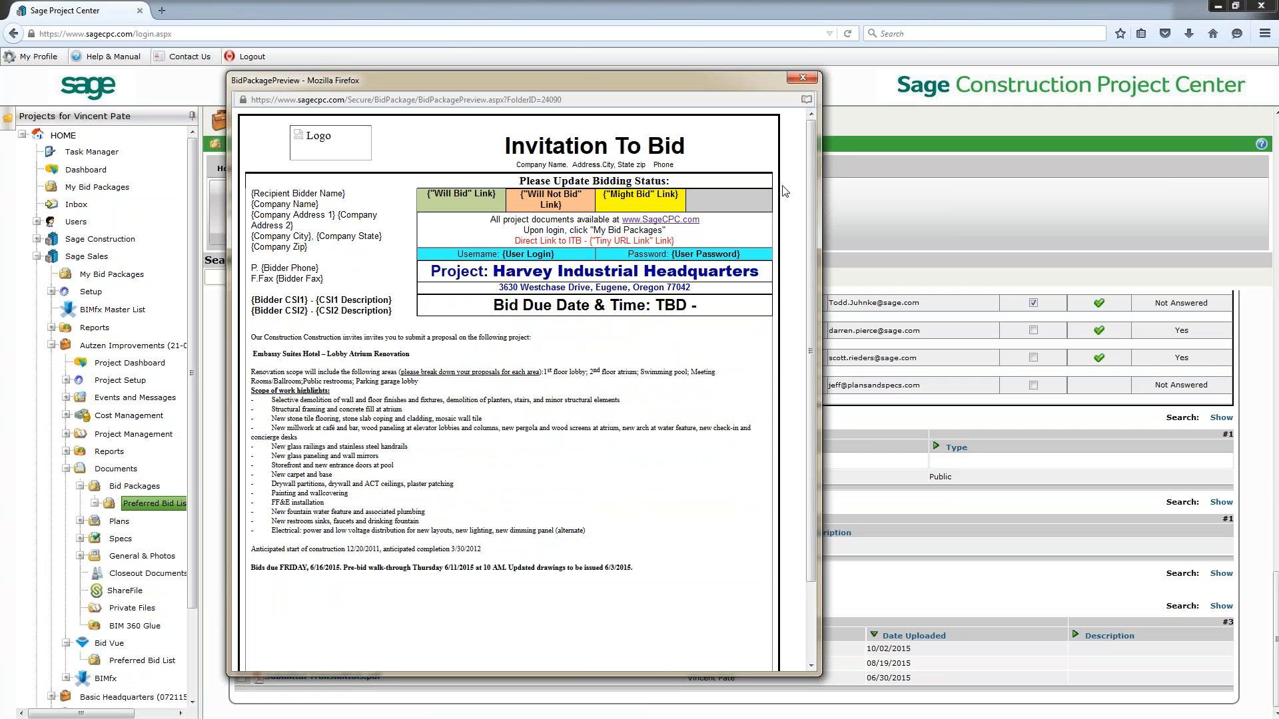
click(799, 78)
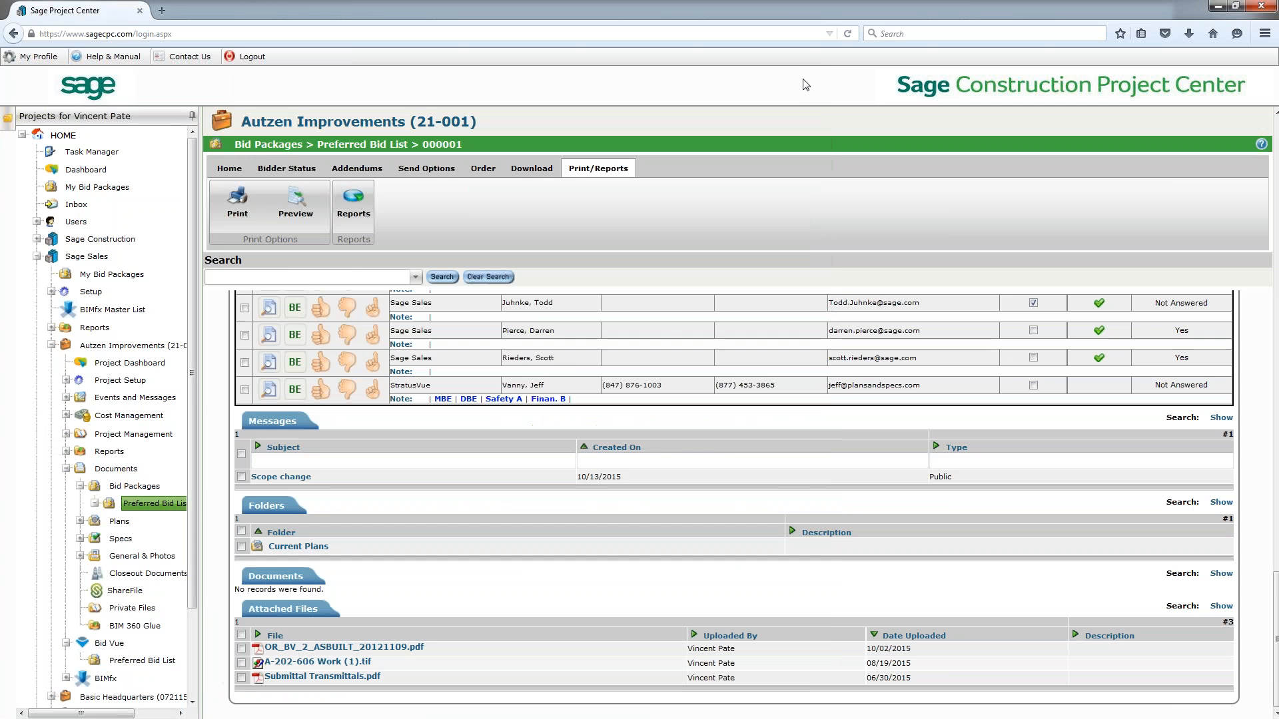
mouse_move(797, 97)
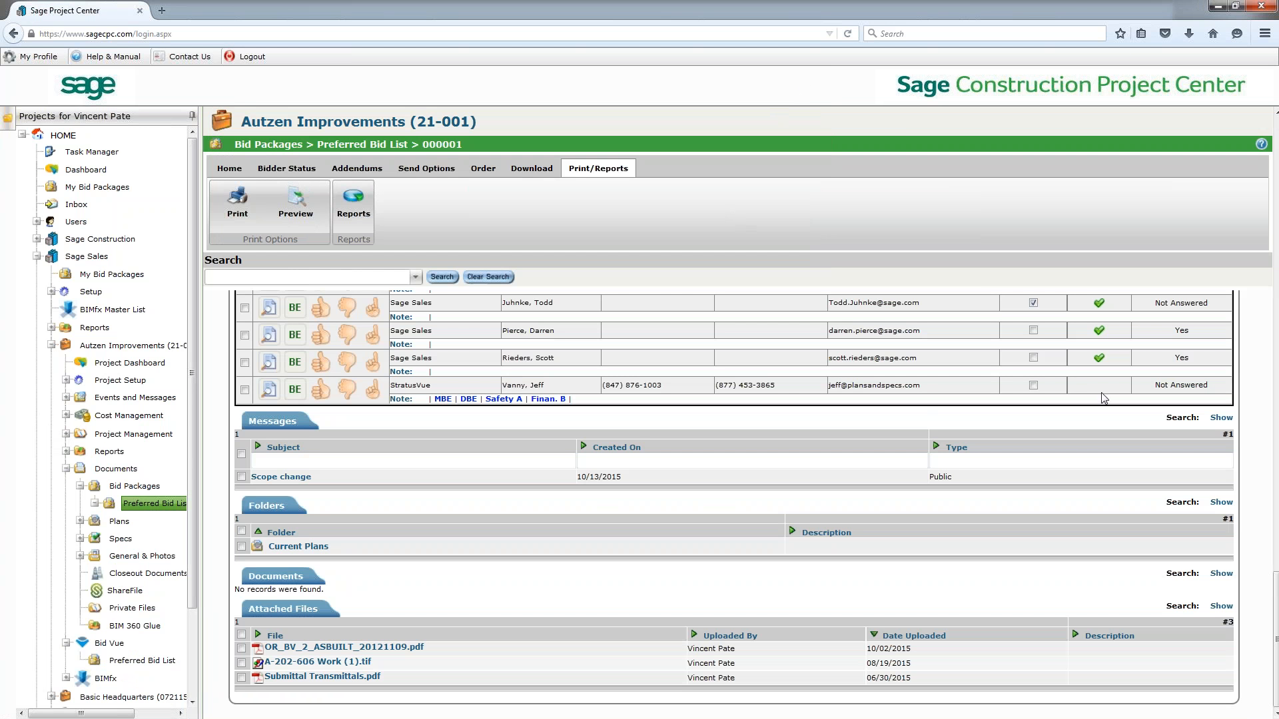
mouse_move(1067, 8)
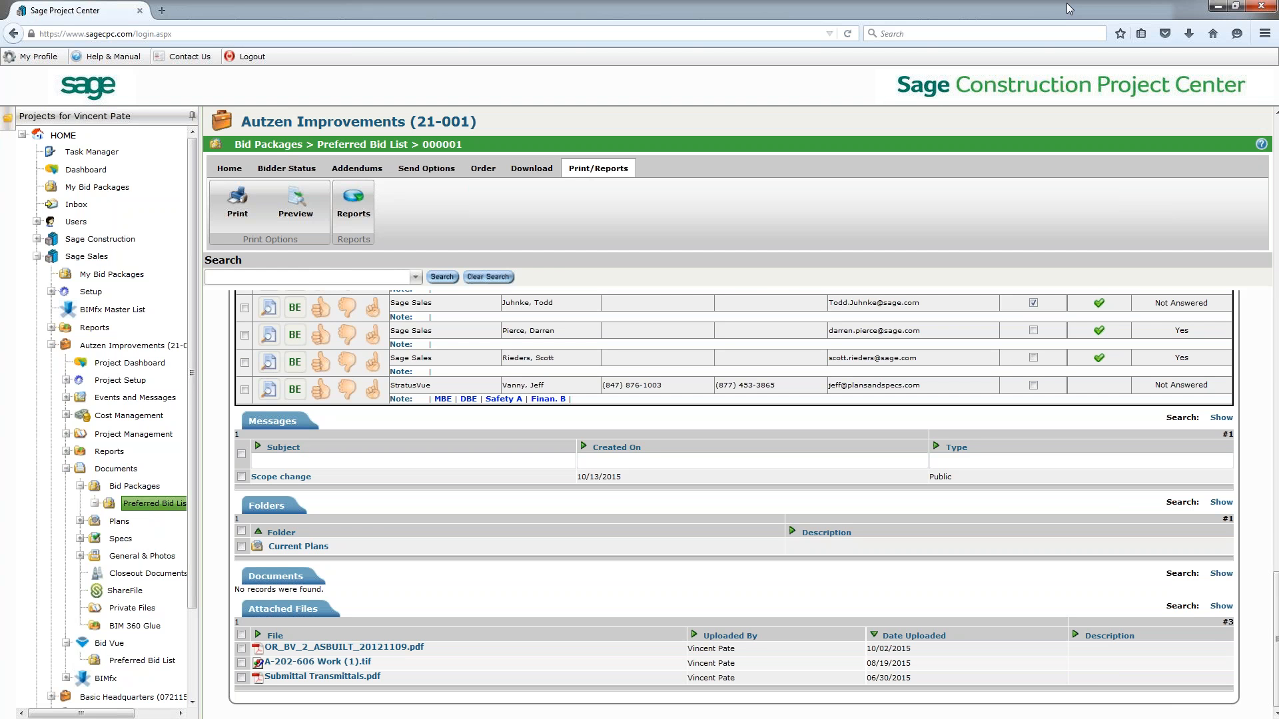
mouse_move(1274, 333)
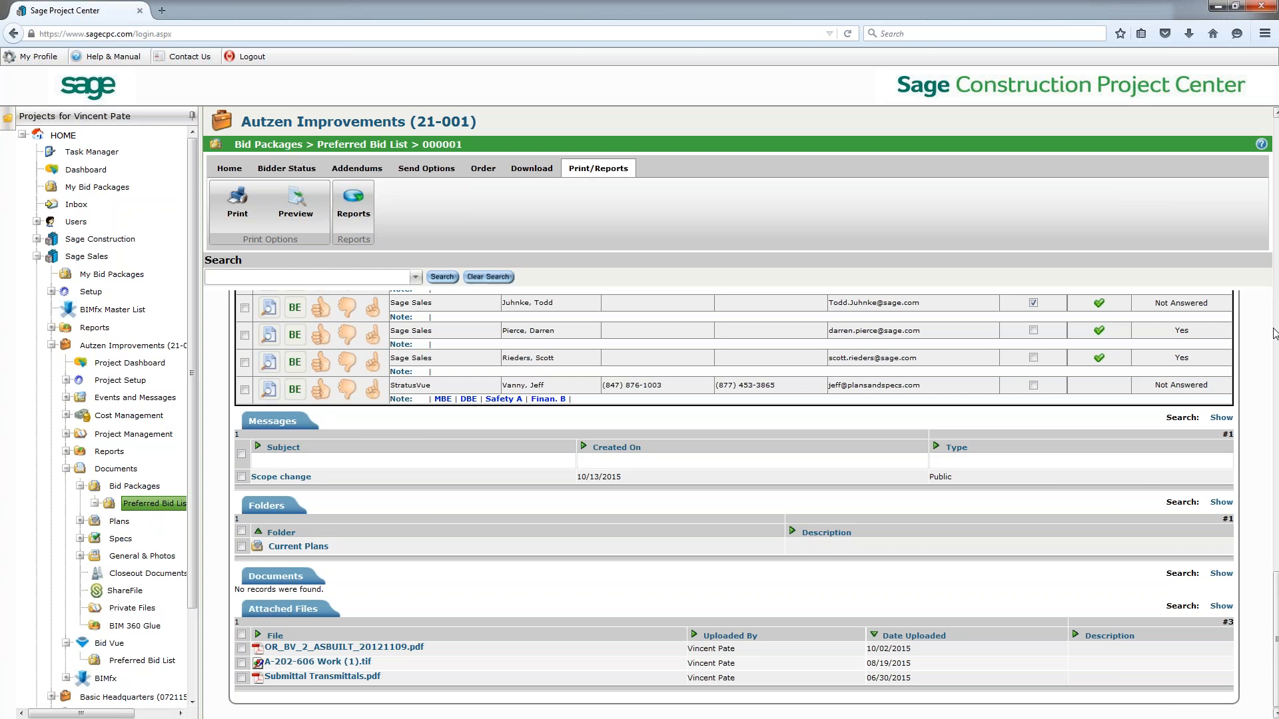